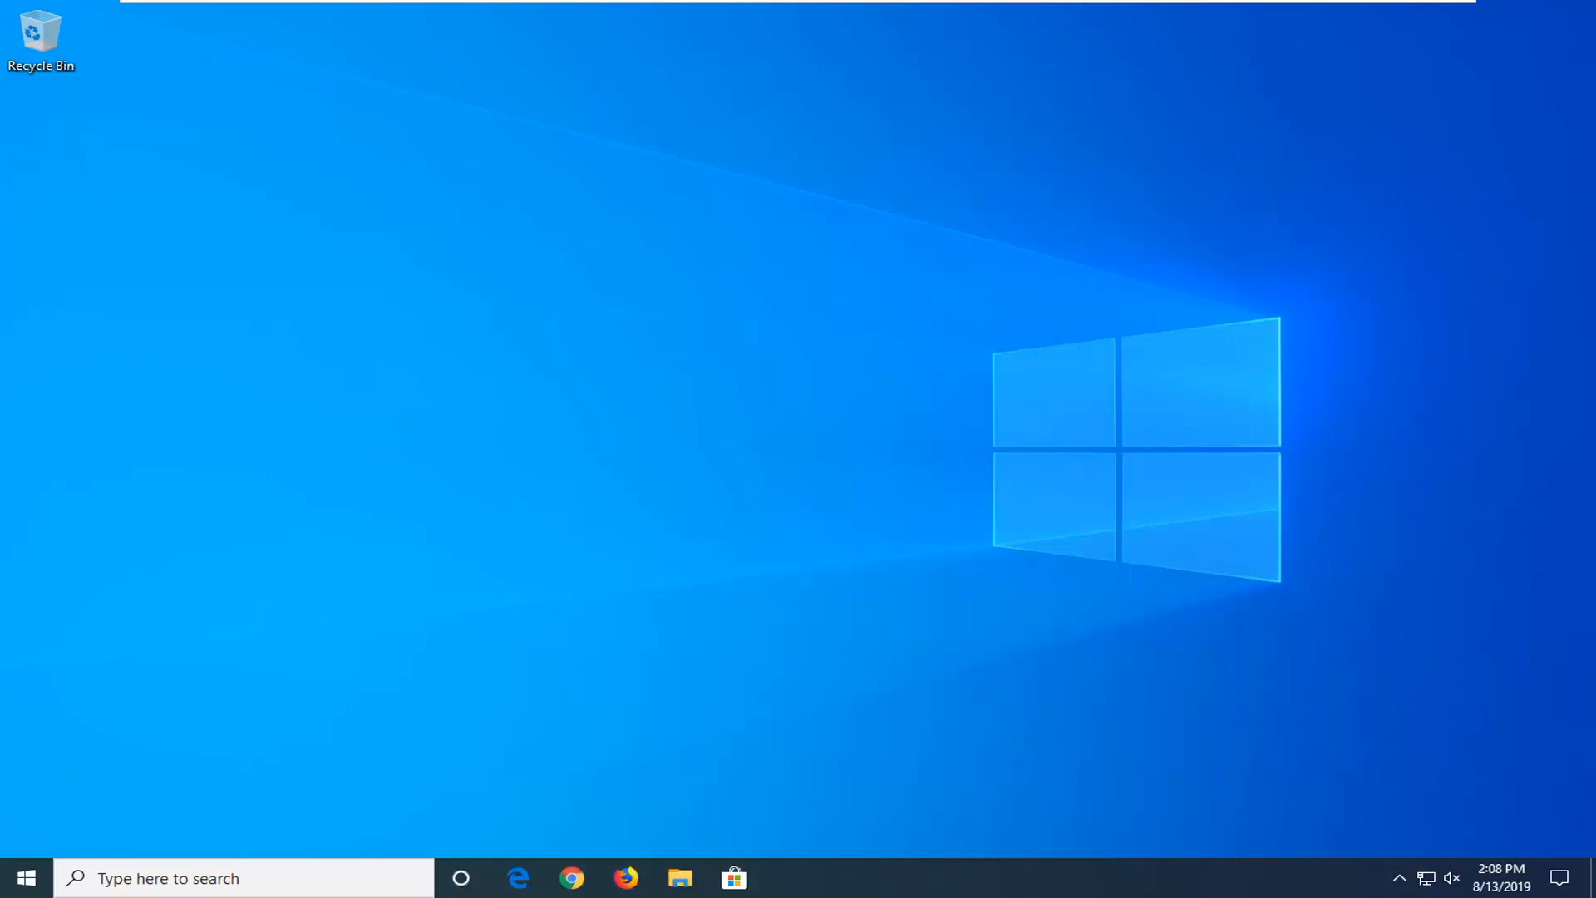
pyautogui.moveTo(8, 600)
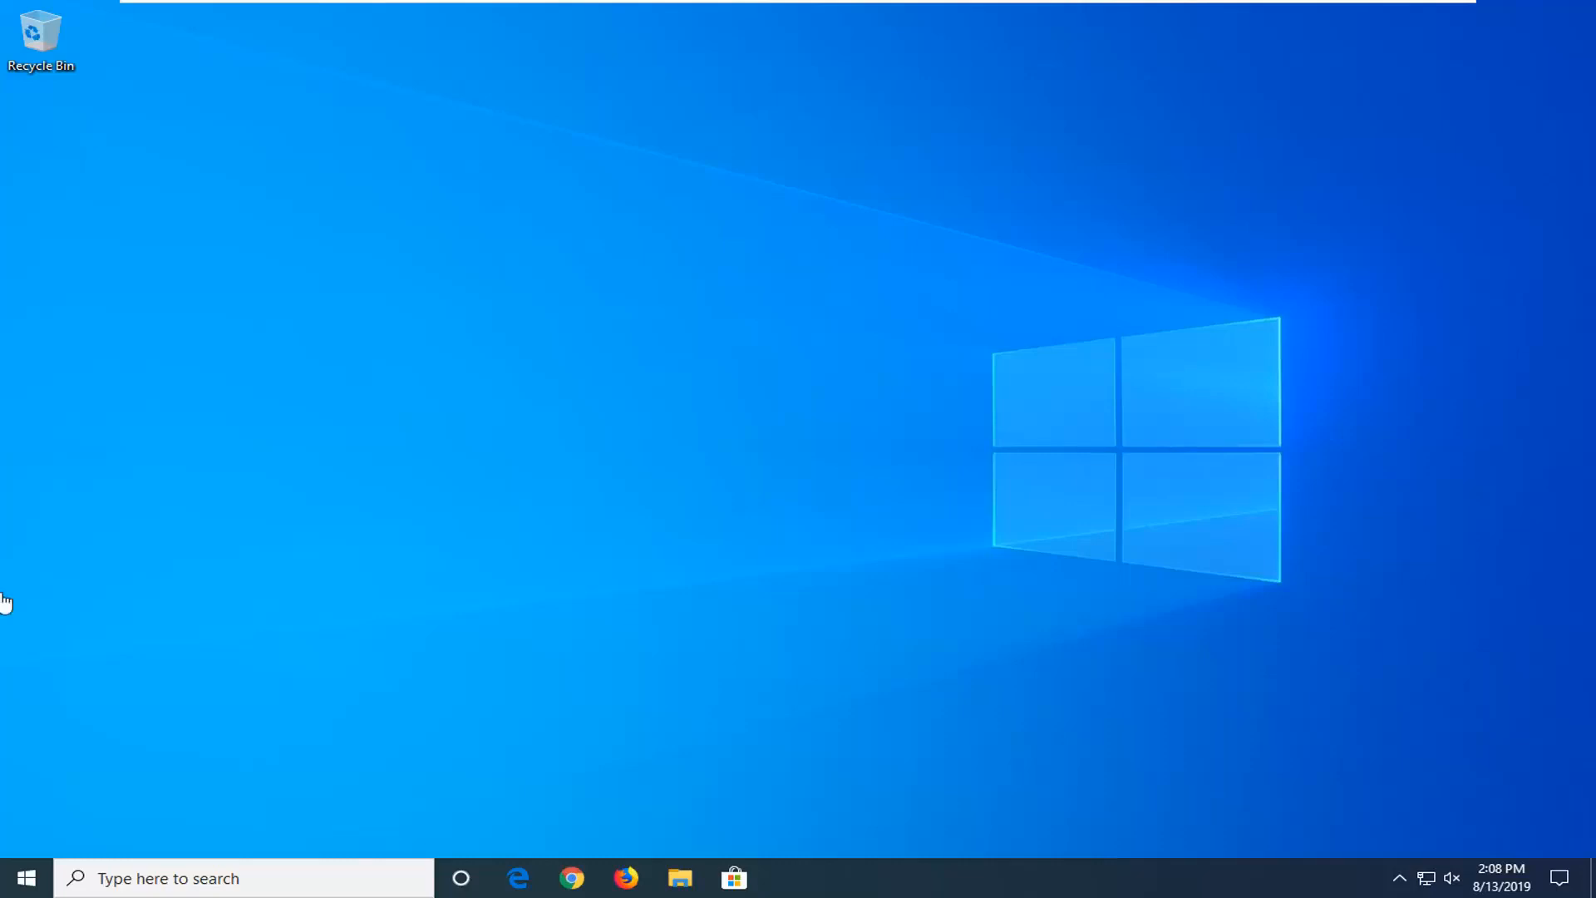
pyautogui.moveTo(8, 210)
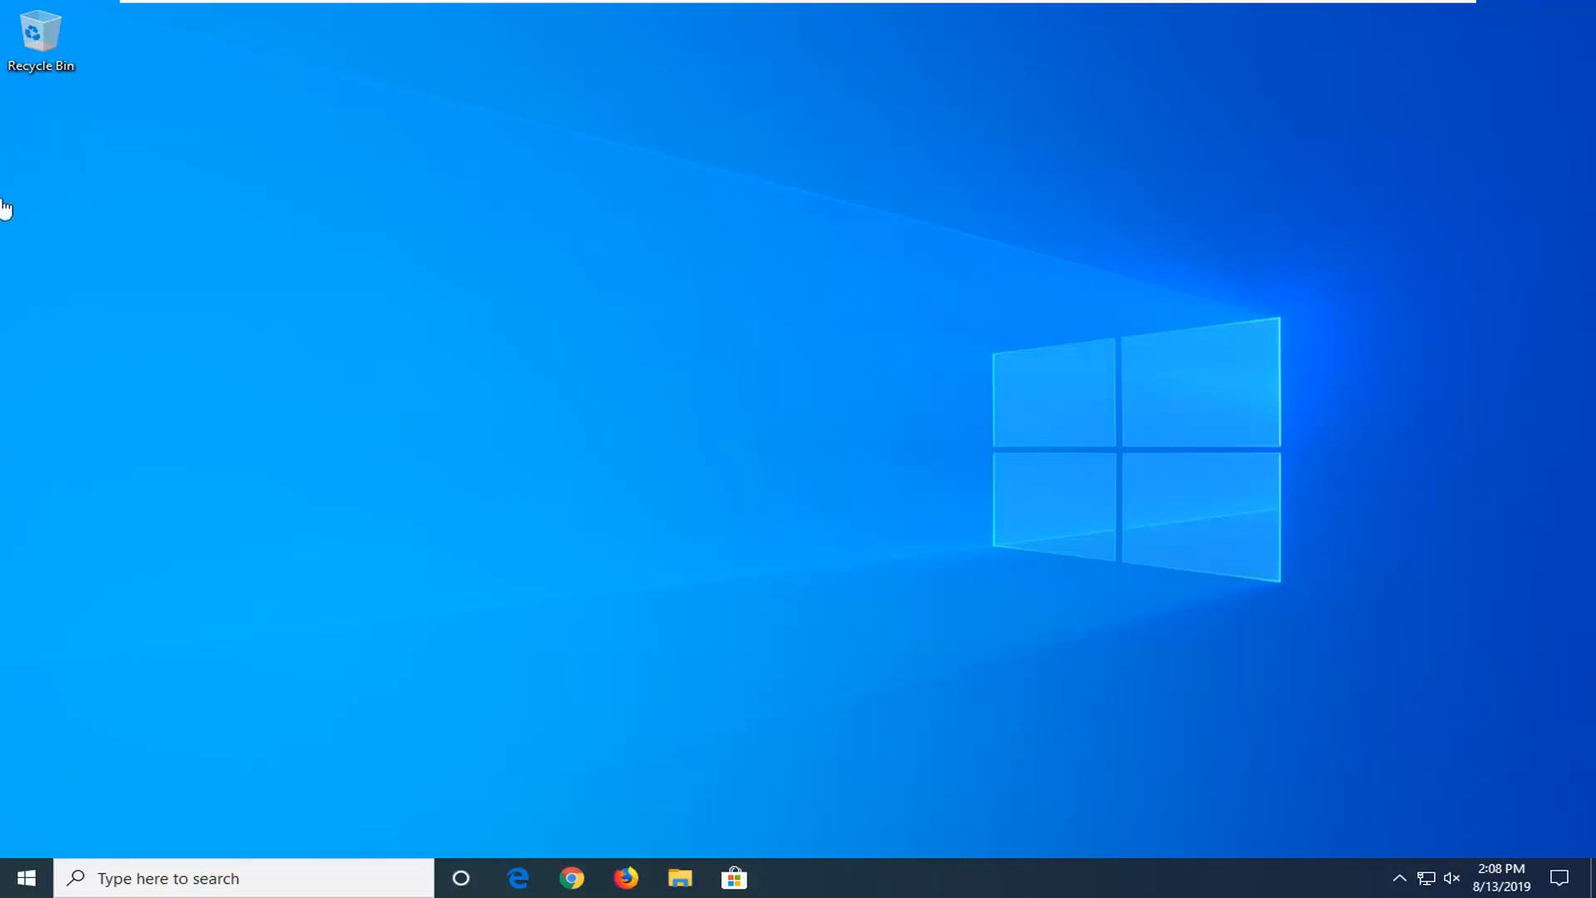
pyautogui.moveTo(5, 210)
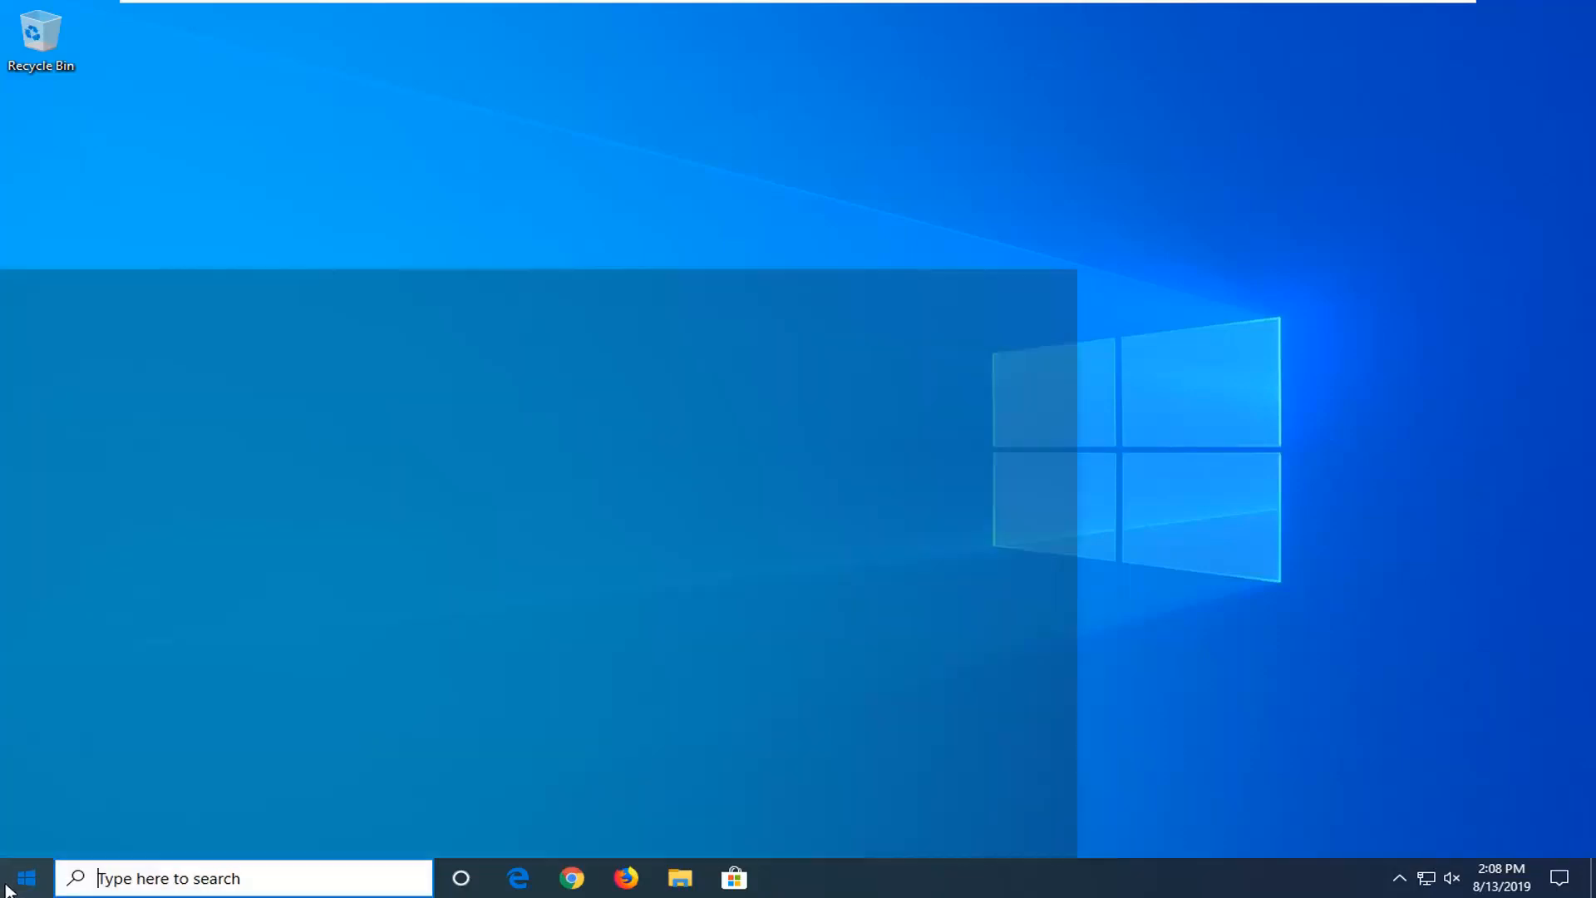
# Search regedit from Start and run Registry Editor as administrator, approving the UAC prompt.
pyautogui.write('regedit')
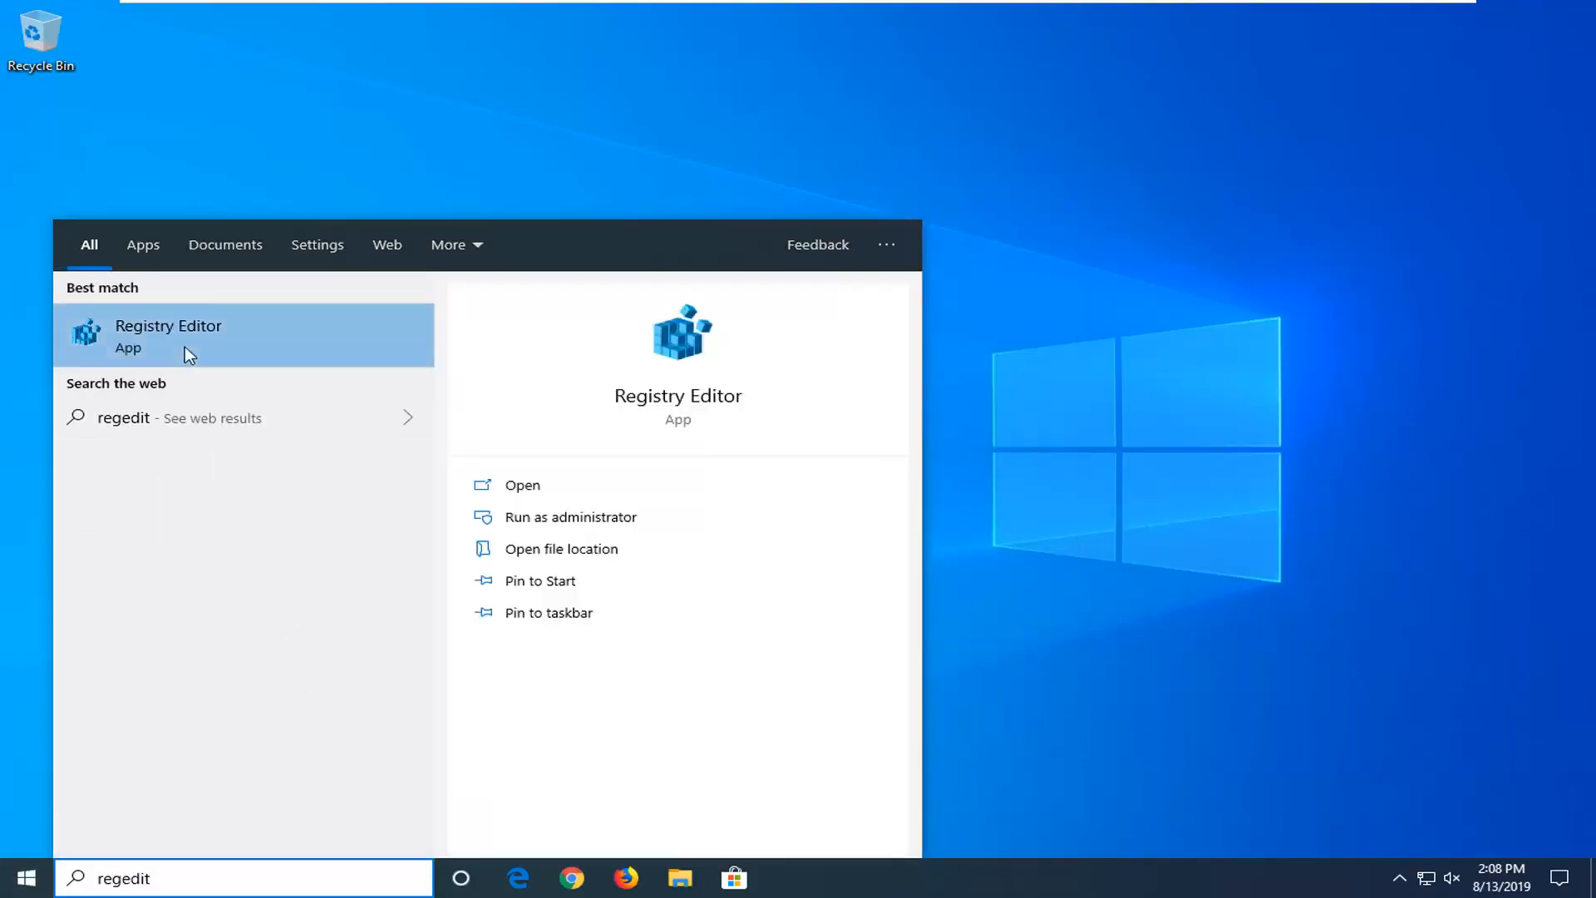
pyautogui.rightClick(168, 336)
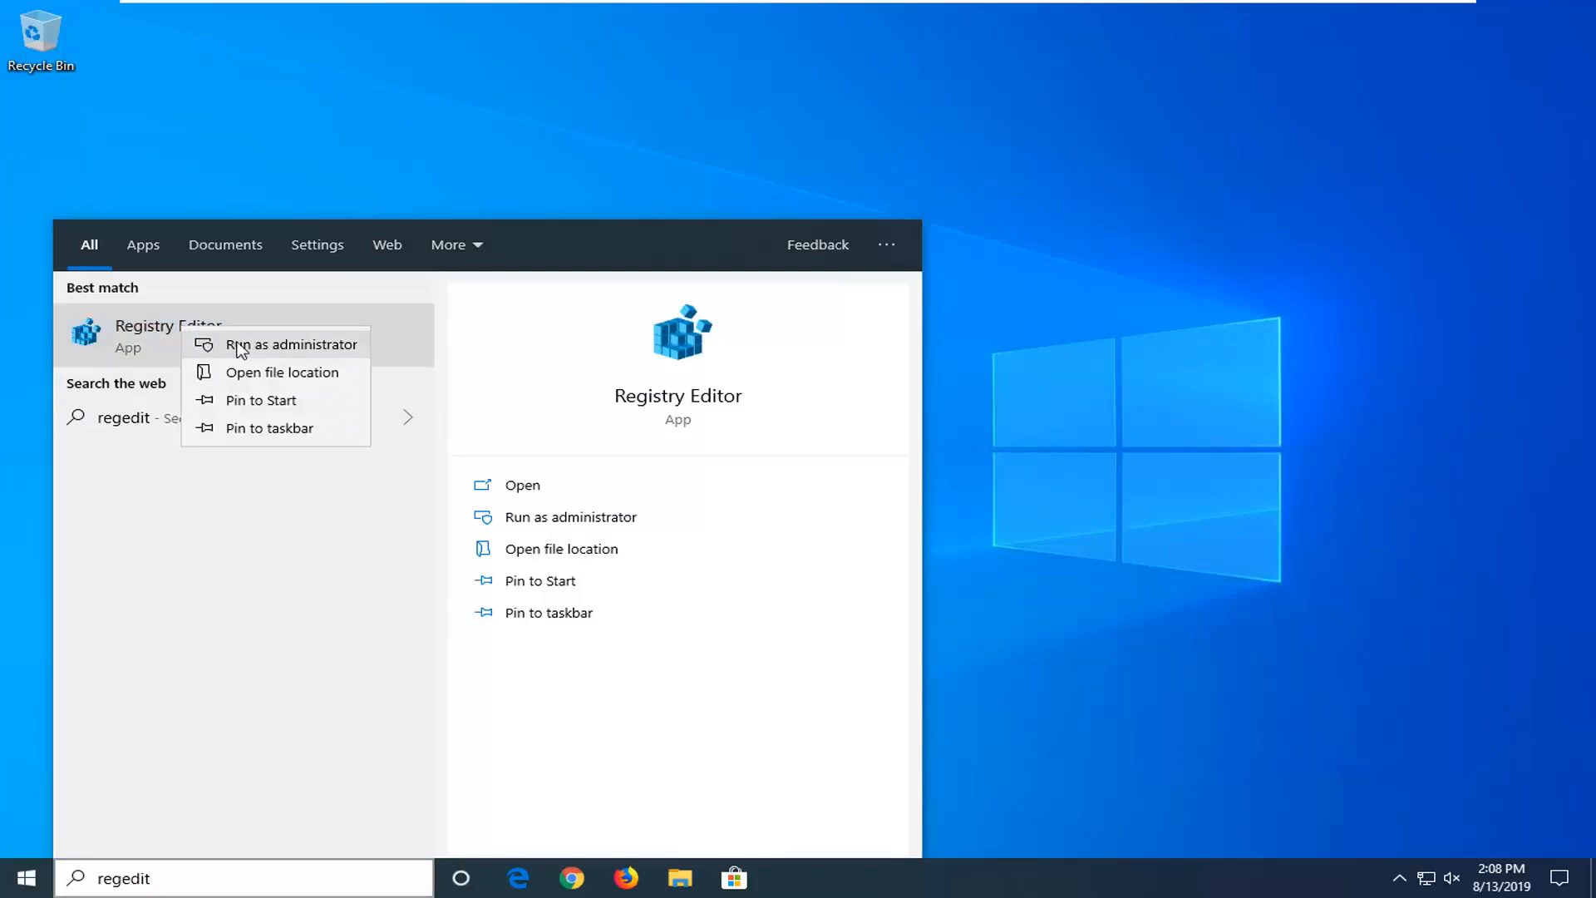
pyautogui.click(291, 345)
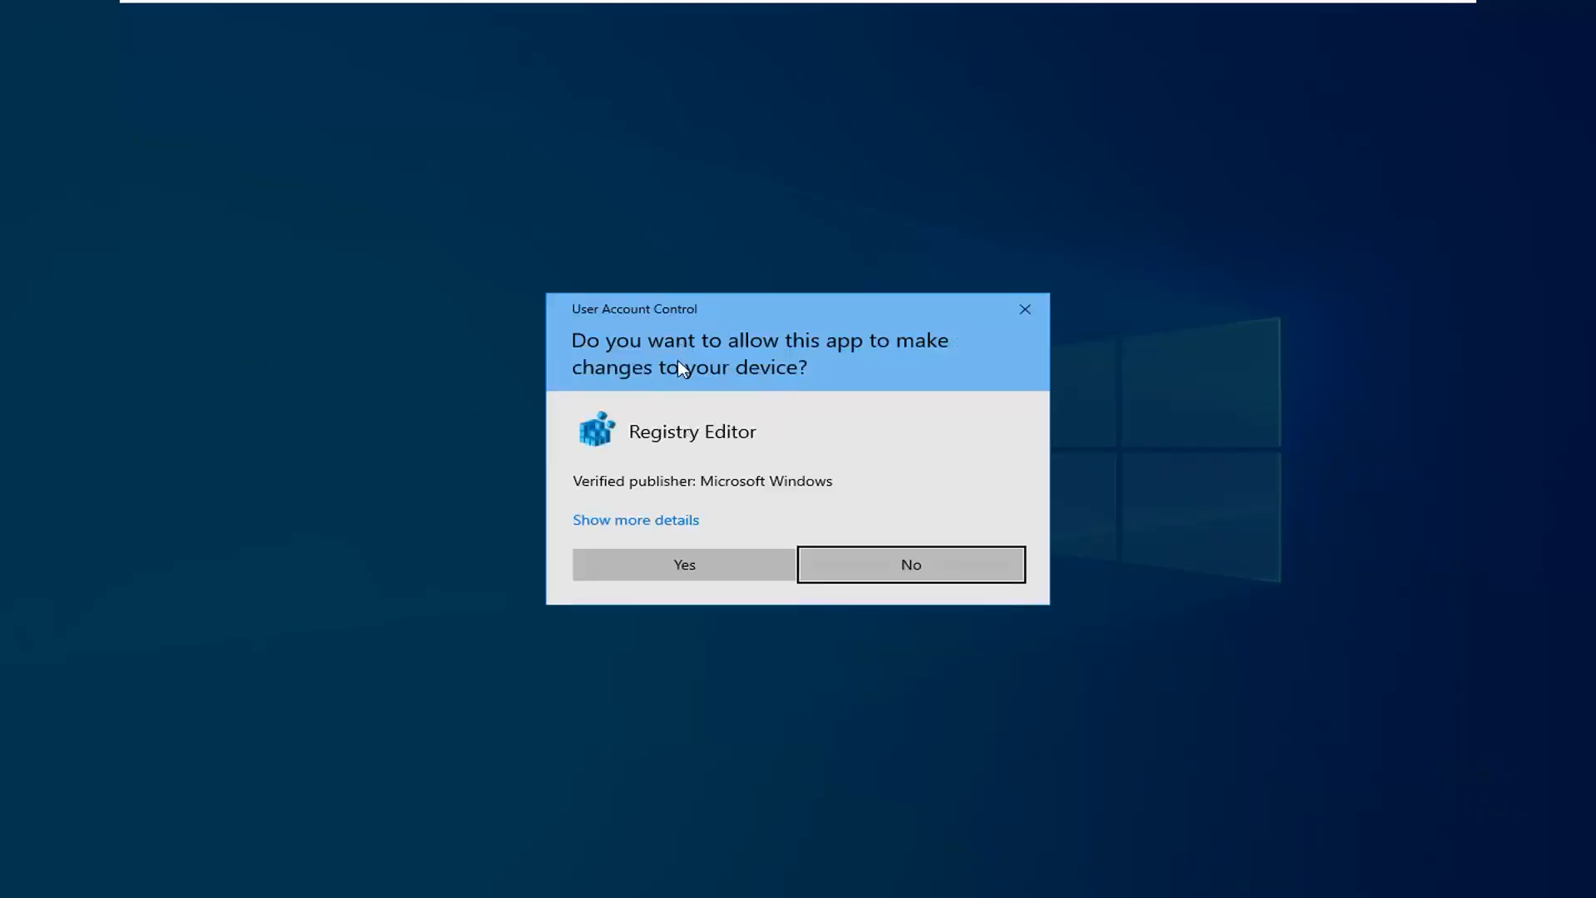
pyautogui.click(907, 563)
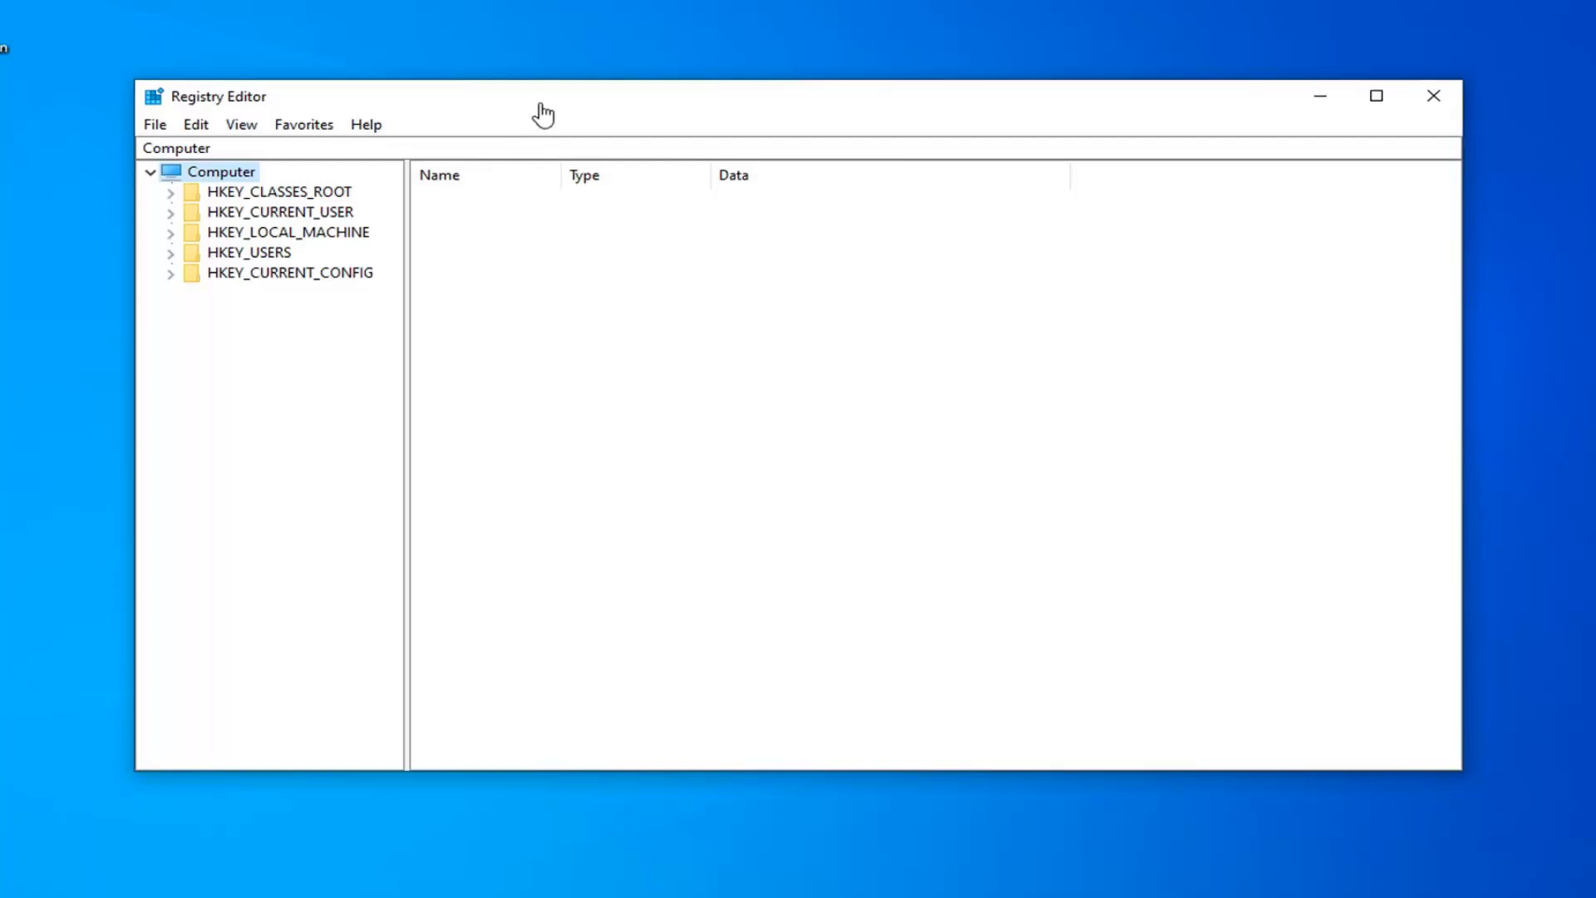
pyautogui.click(154, 125)
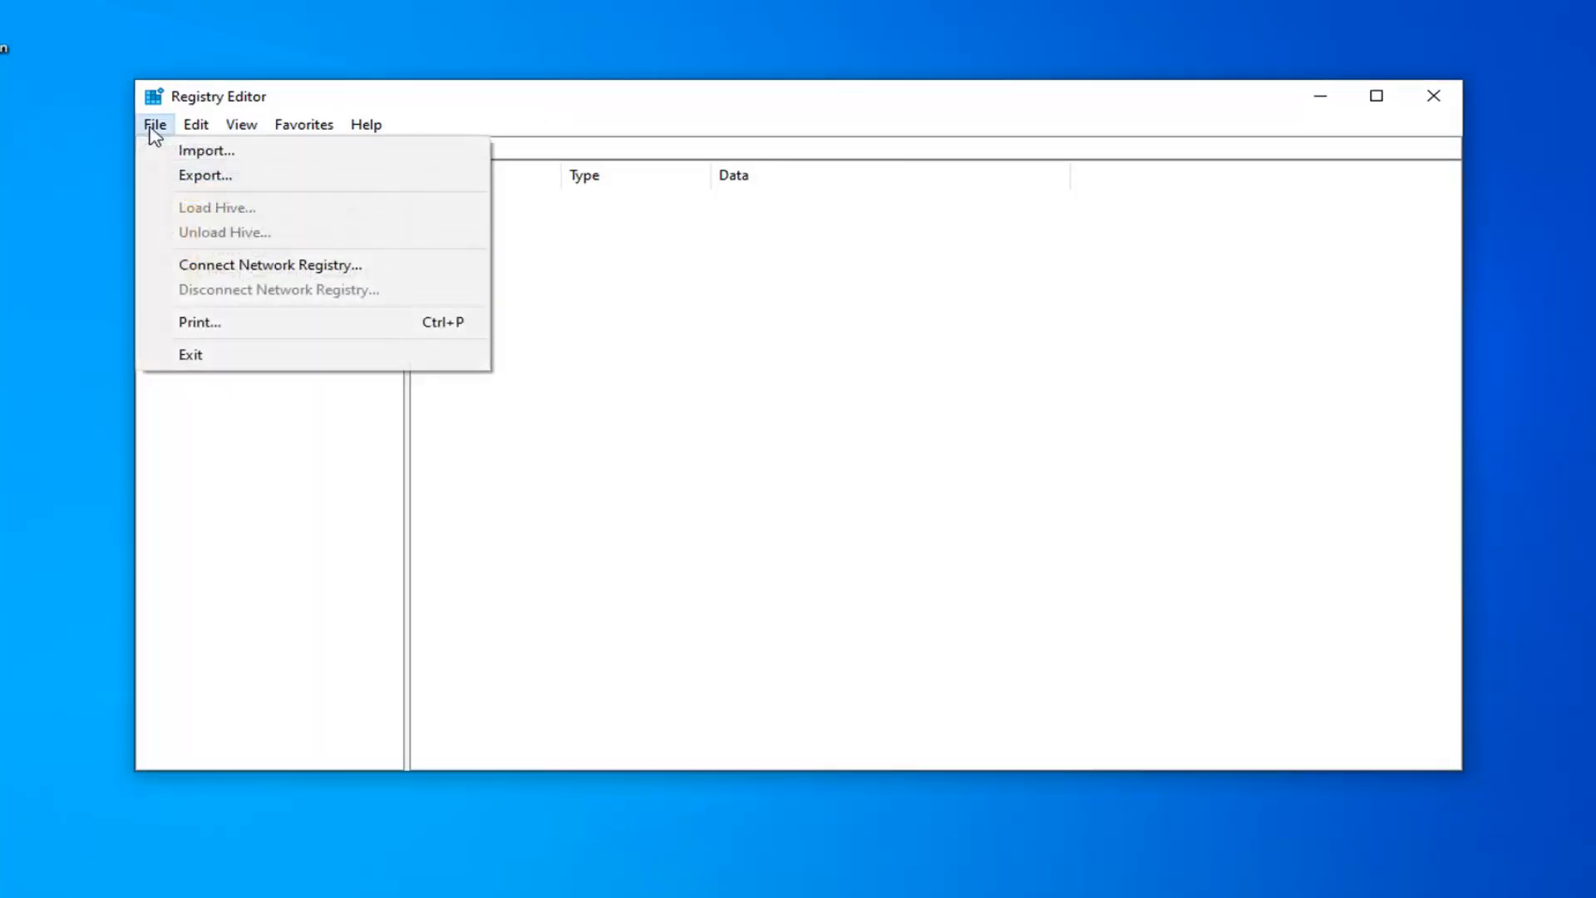
pyautogui.click(204, 175)
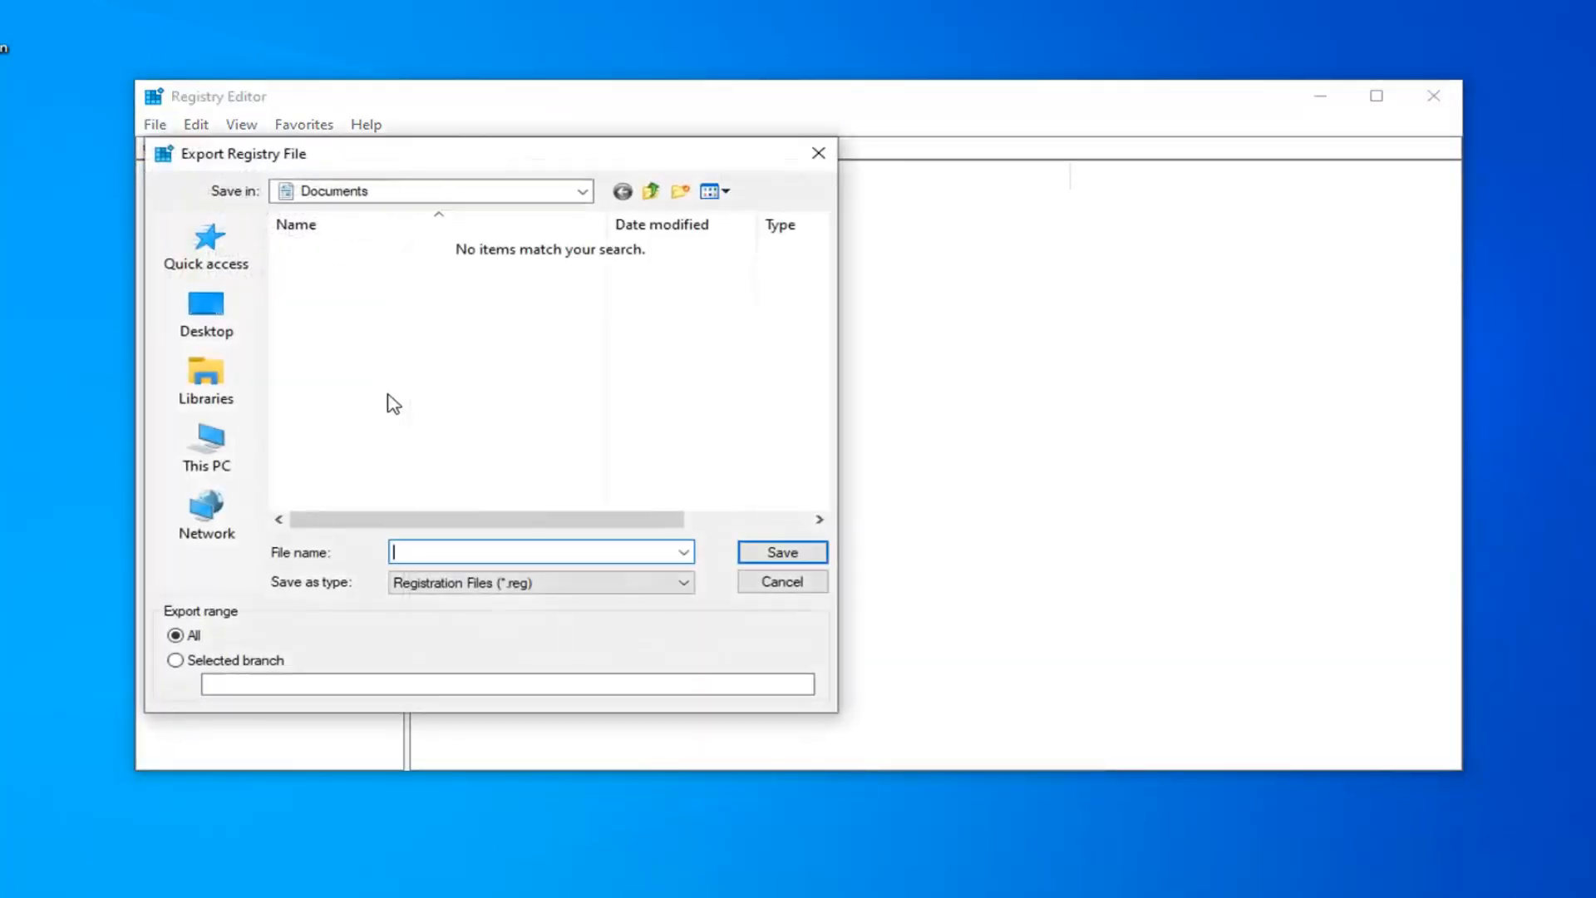
pyautogui.moveTo(364, 570)
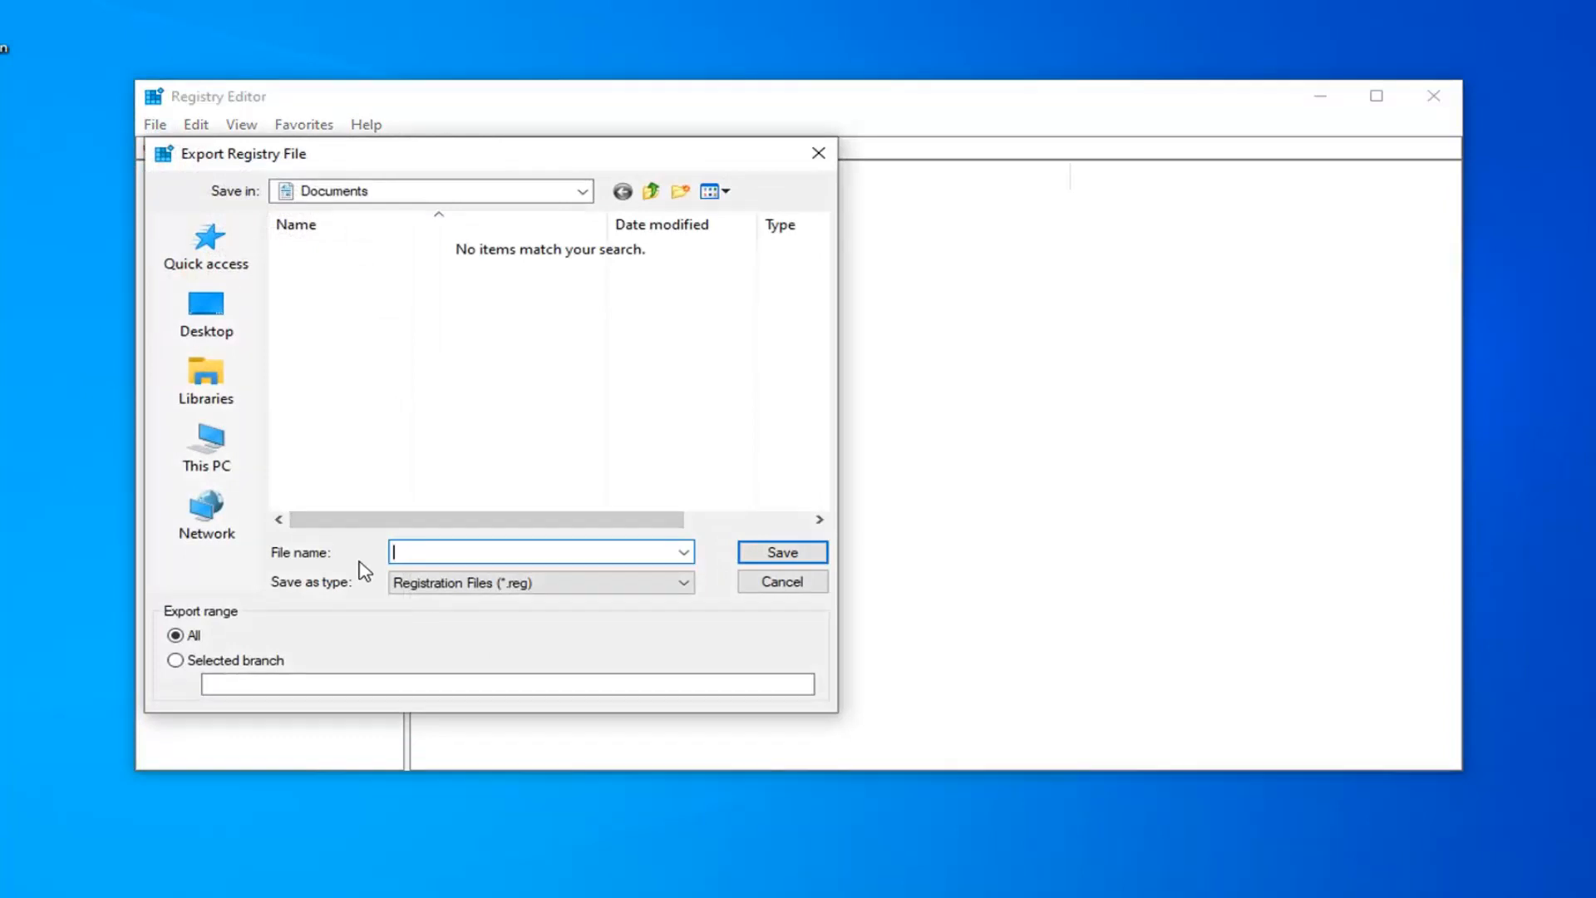
pyautogui.moveTo(229, 570)
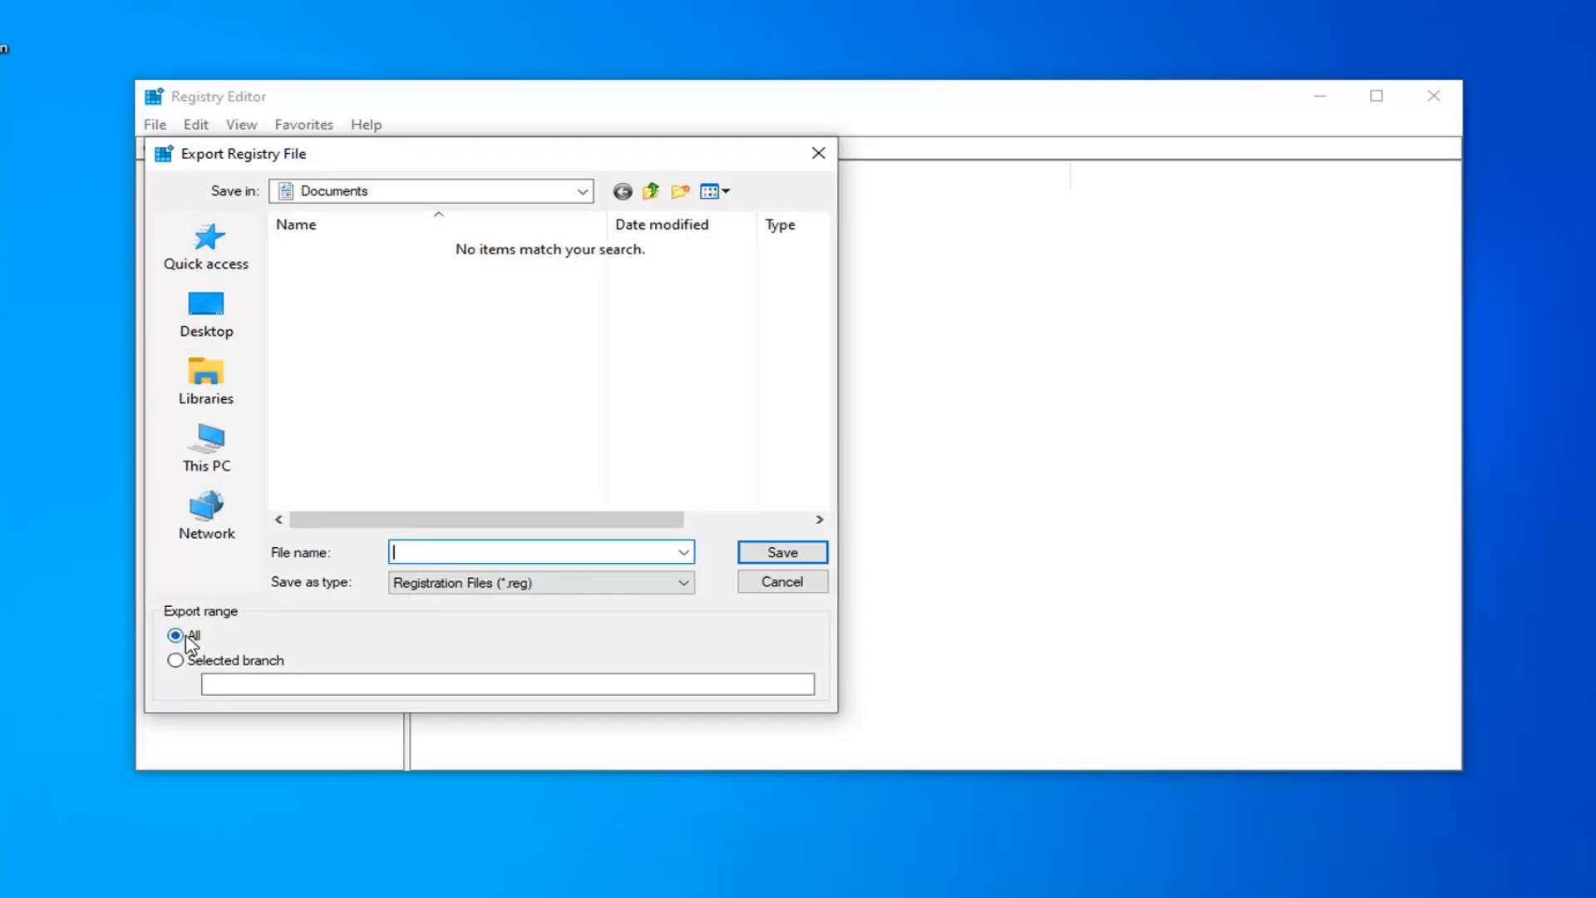
pyautogui.click(782, 582)
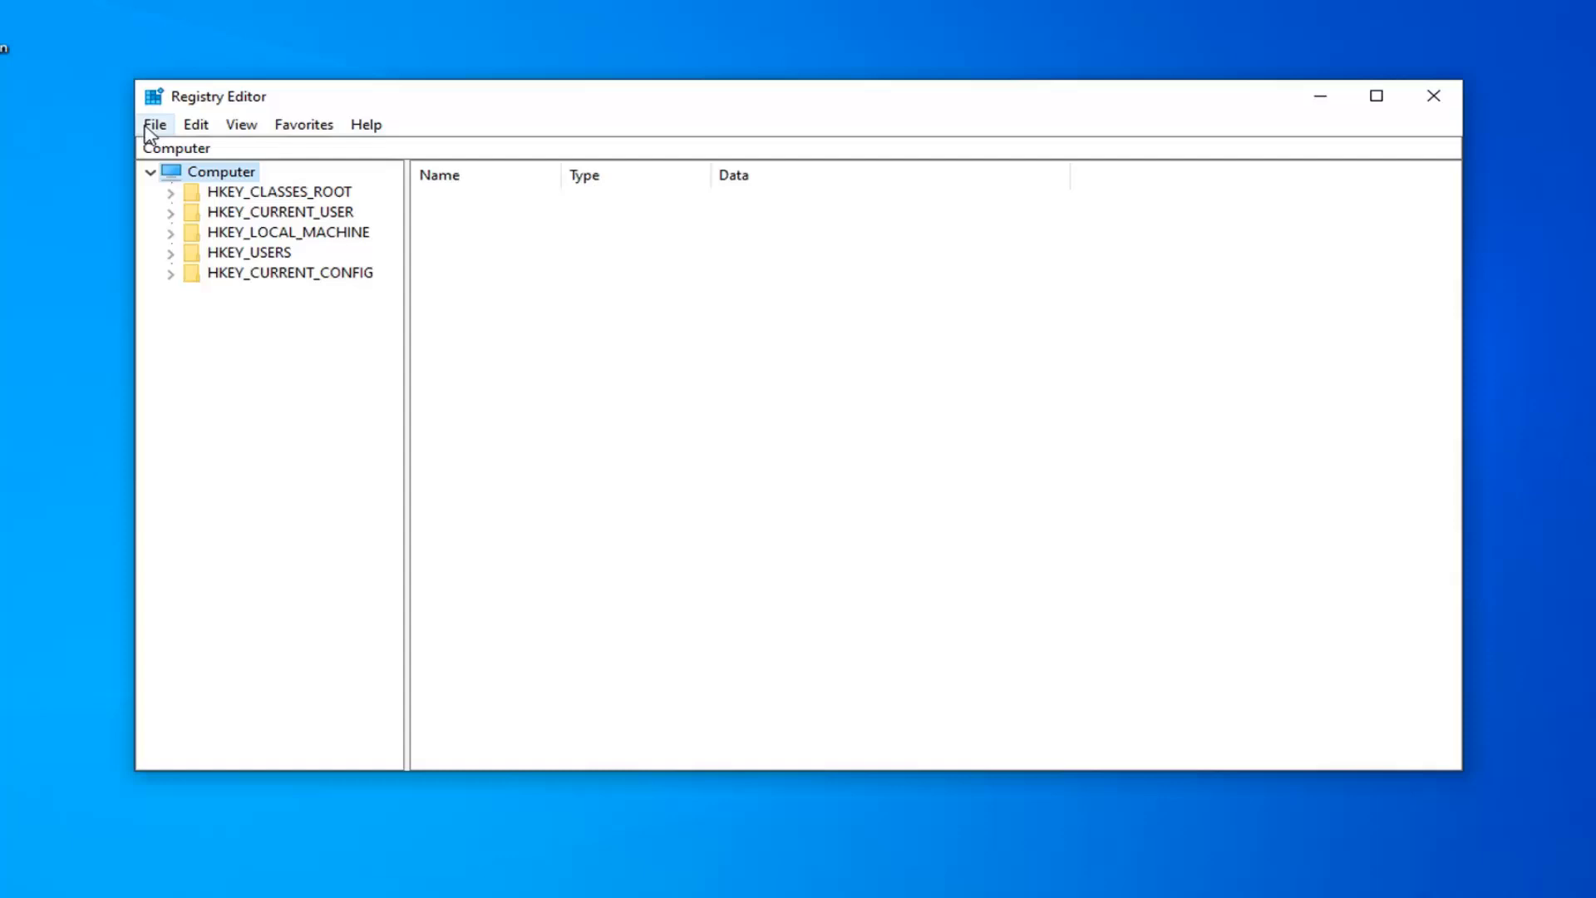
pyautogui.click(154, 124)
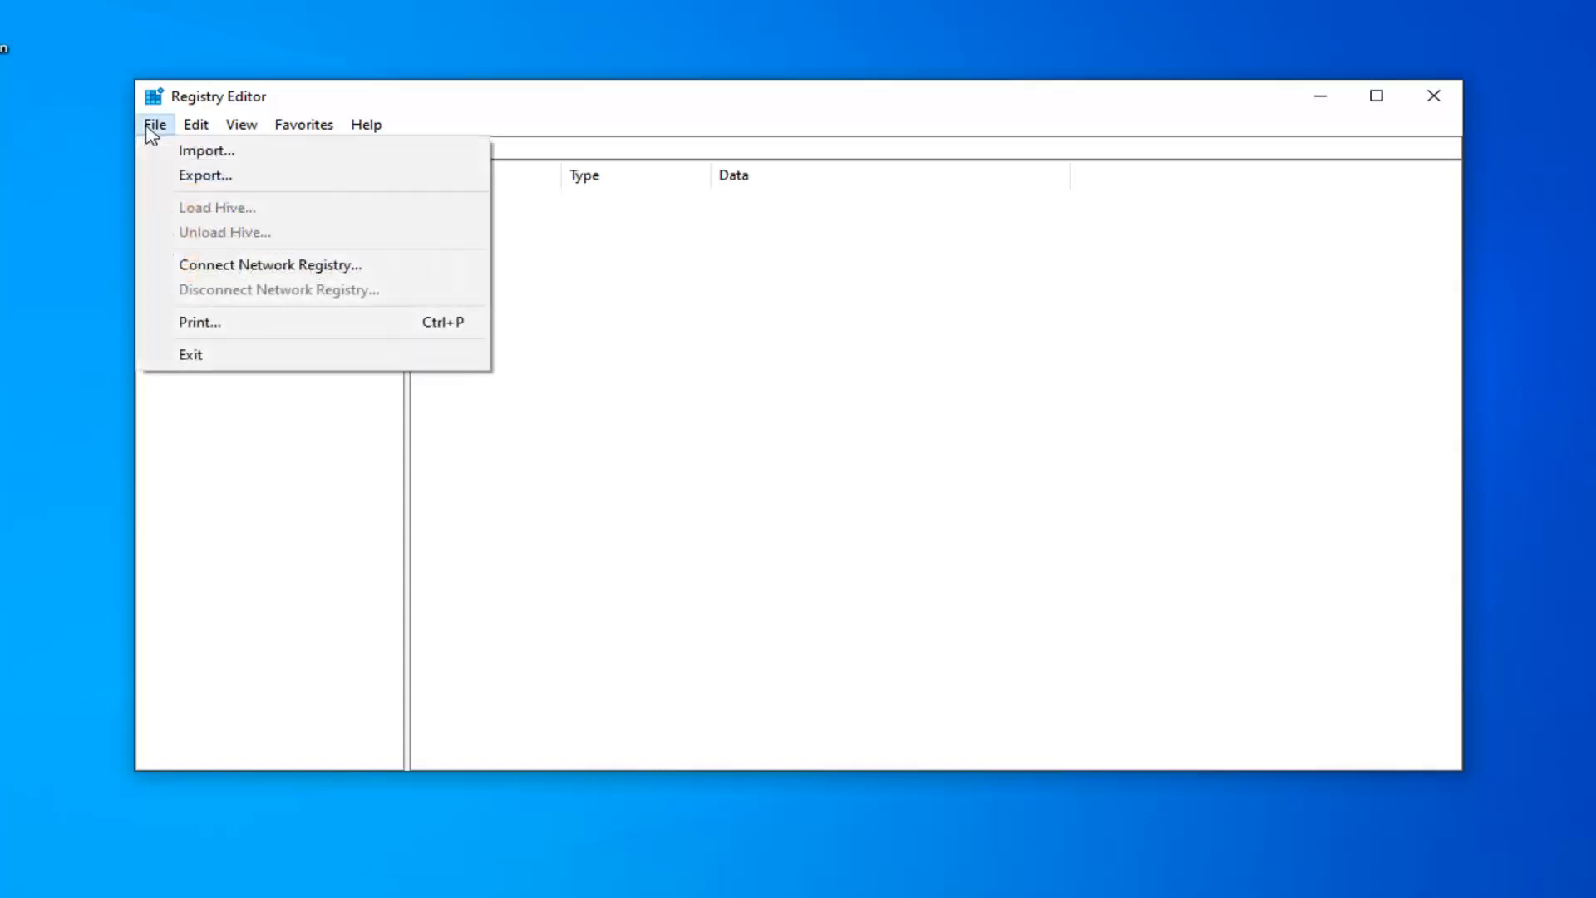
pyautogui.click(156, 125)
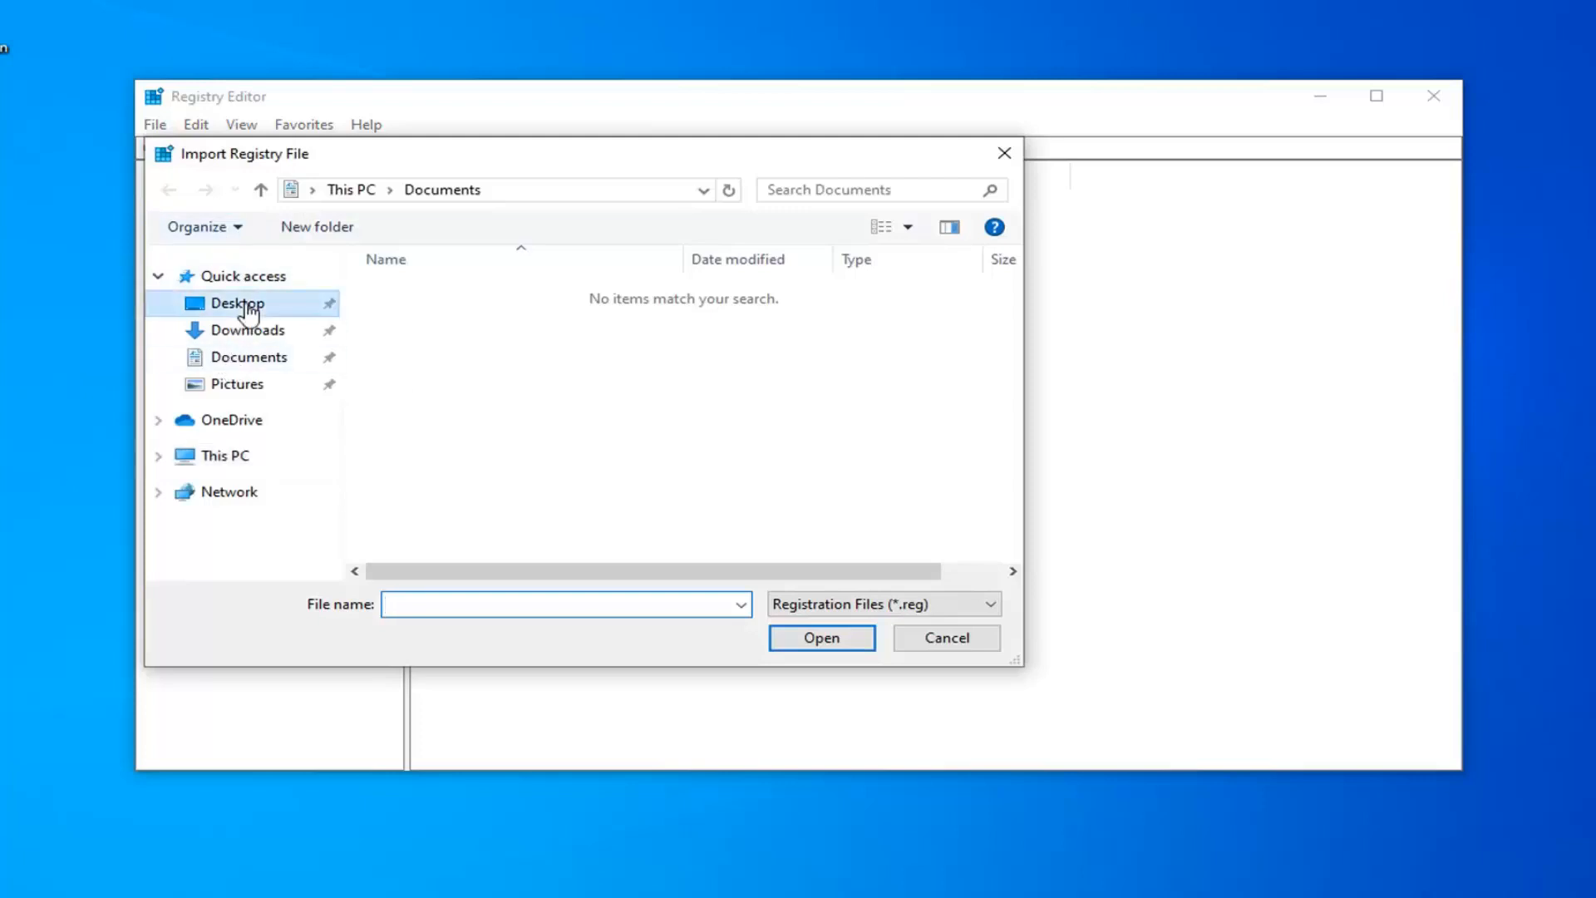
pyautogui.click(944, 637)
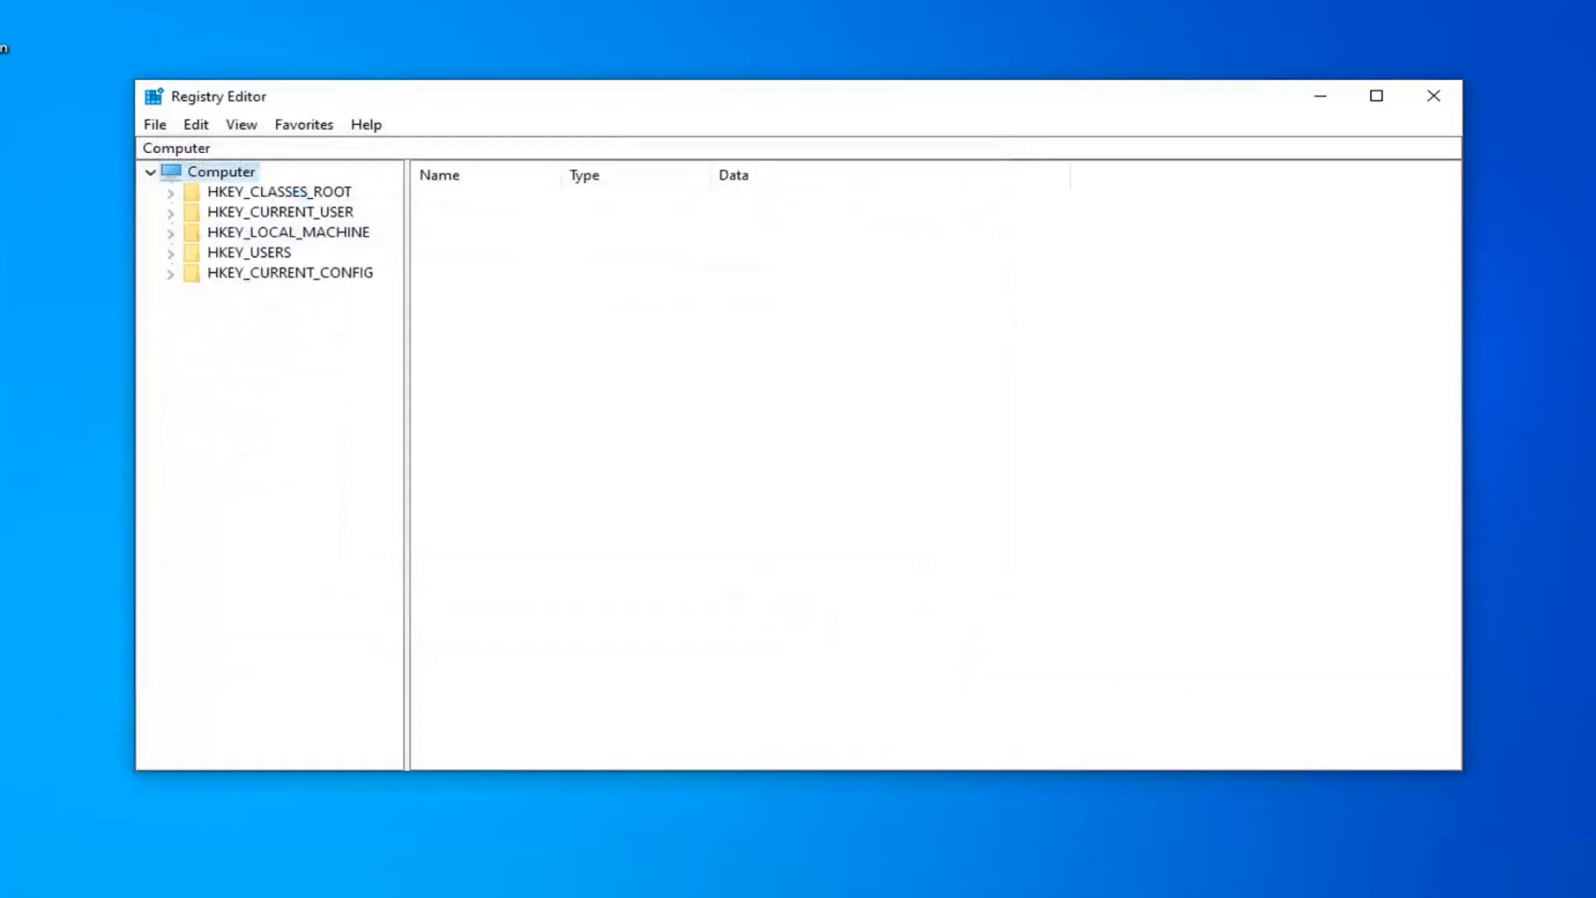
pyautogui.moveTo(734, 111)
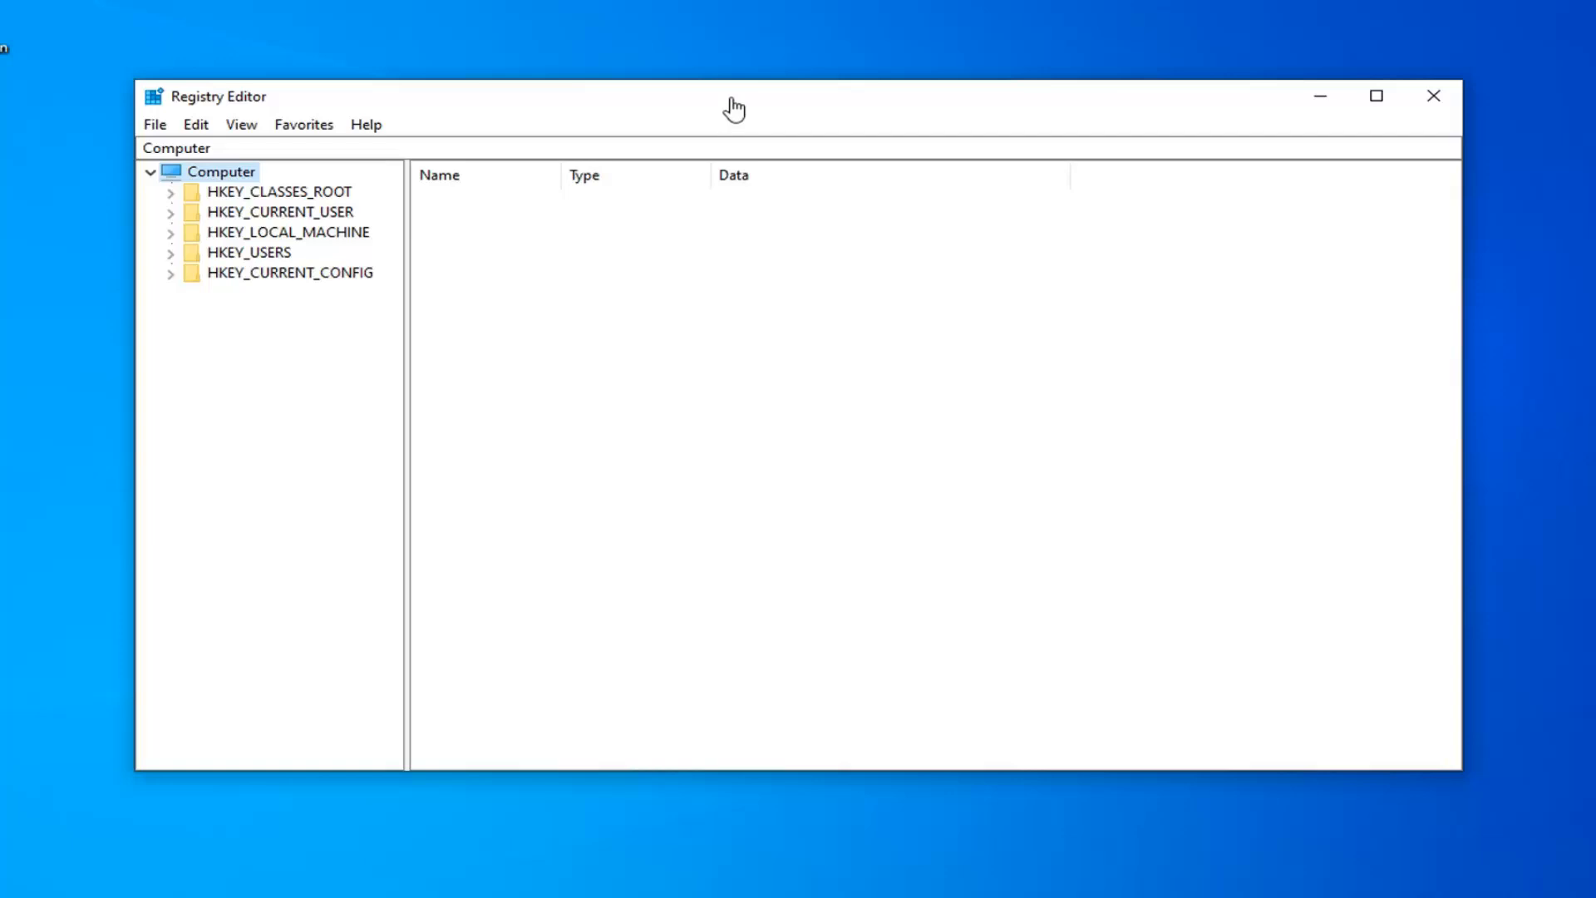
pyautogui.moveTo(619, 238)
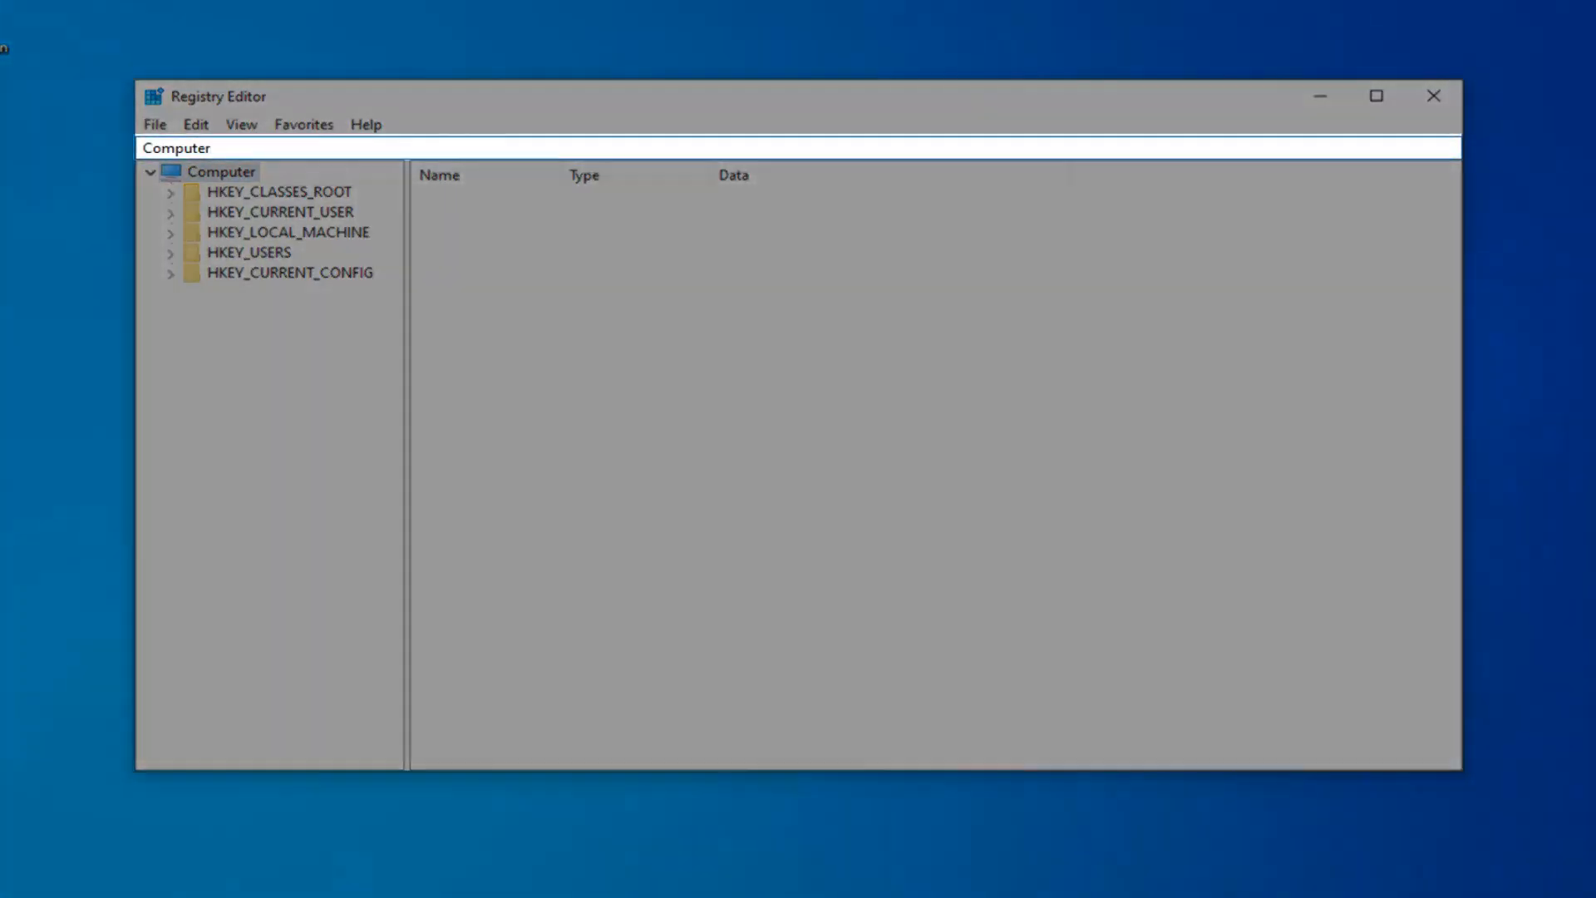
# Navigate the address bar to HKLM\SYSTEM\CurrentControlSet\Control\Class\{4d36e96b-e325-11ce-bfc1-08002be10318}.
pyautogui.tripleClick(175, 148)
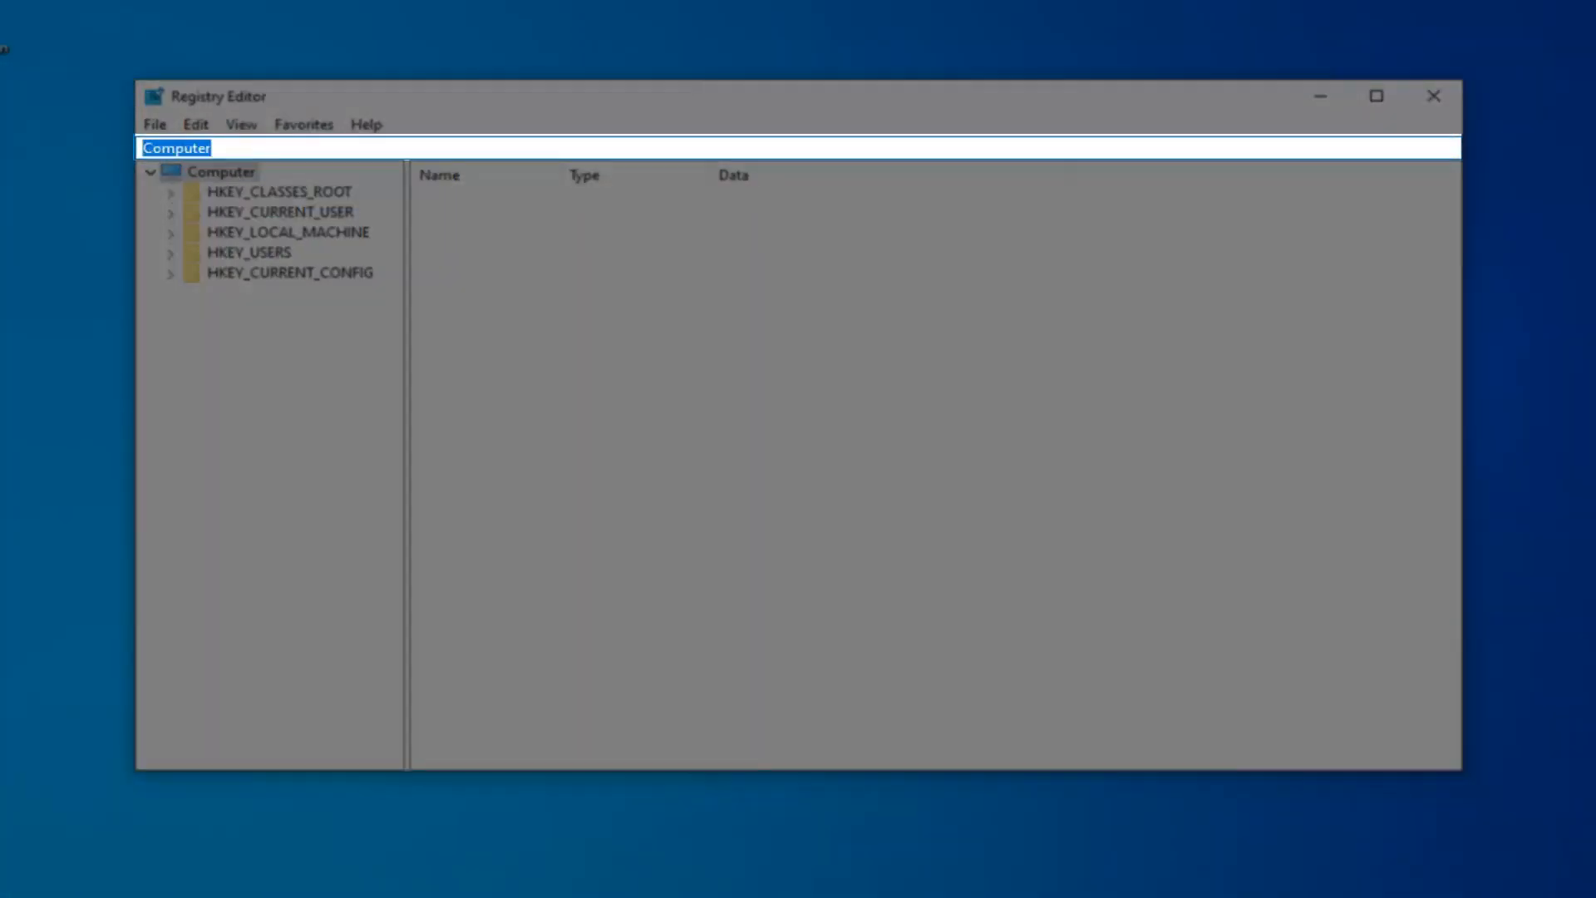
pyautogui.write('HKEY_LOCAL_MACHINE\\SYSTEM\\CurrentControlSet\\Control\\Class\\{4d36e96b-e325-11ce-bfc1-08002be10318}')
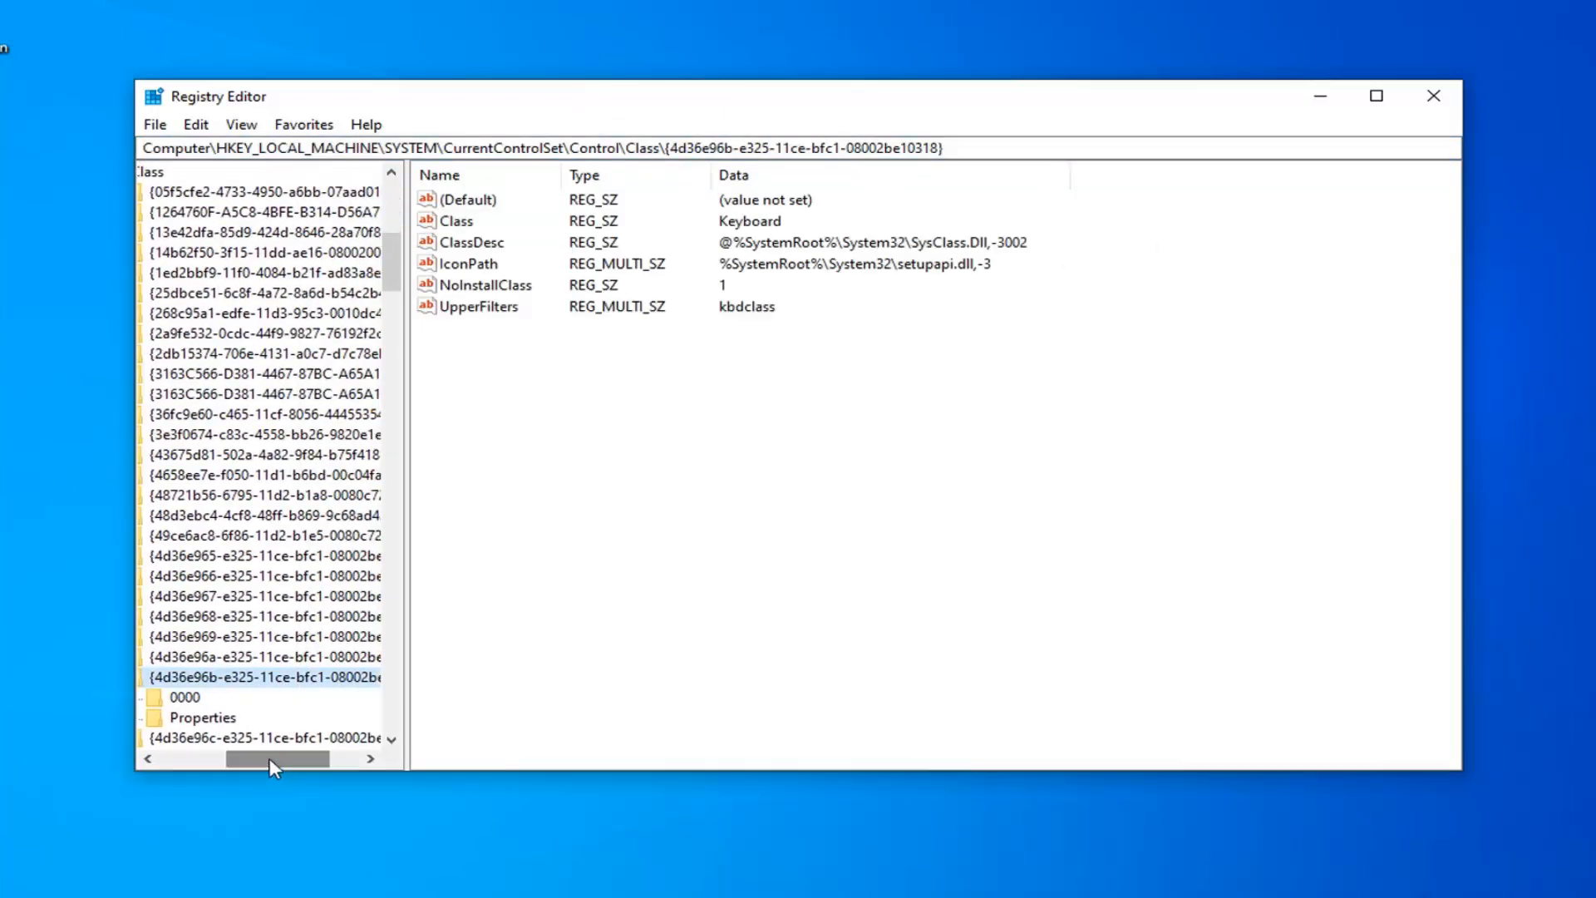
# Edit the keyboard class key's (Default) value and set its data to "keyboard".
pyautogui.click(467, 198)
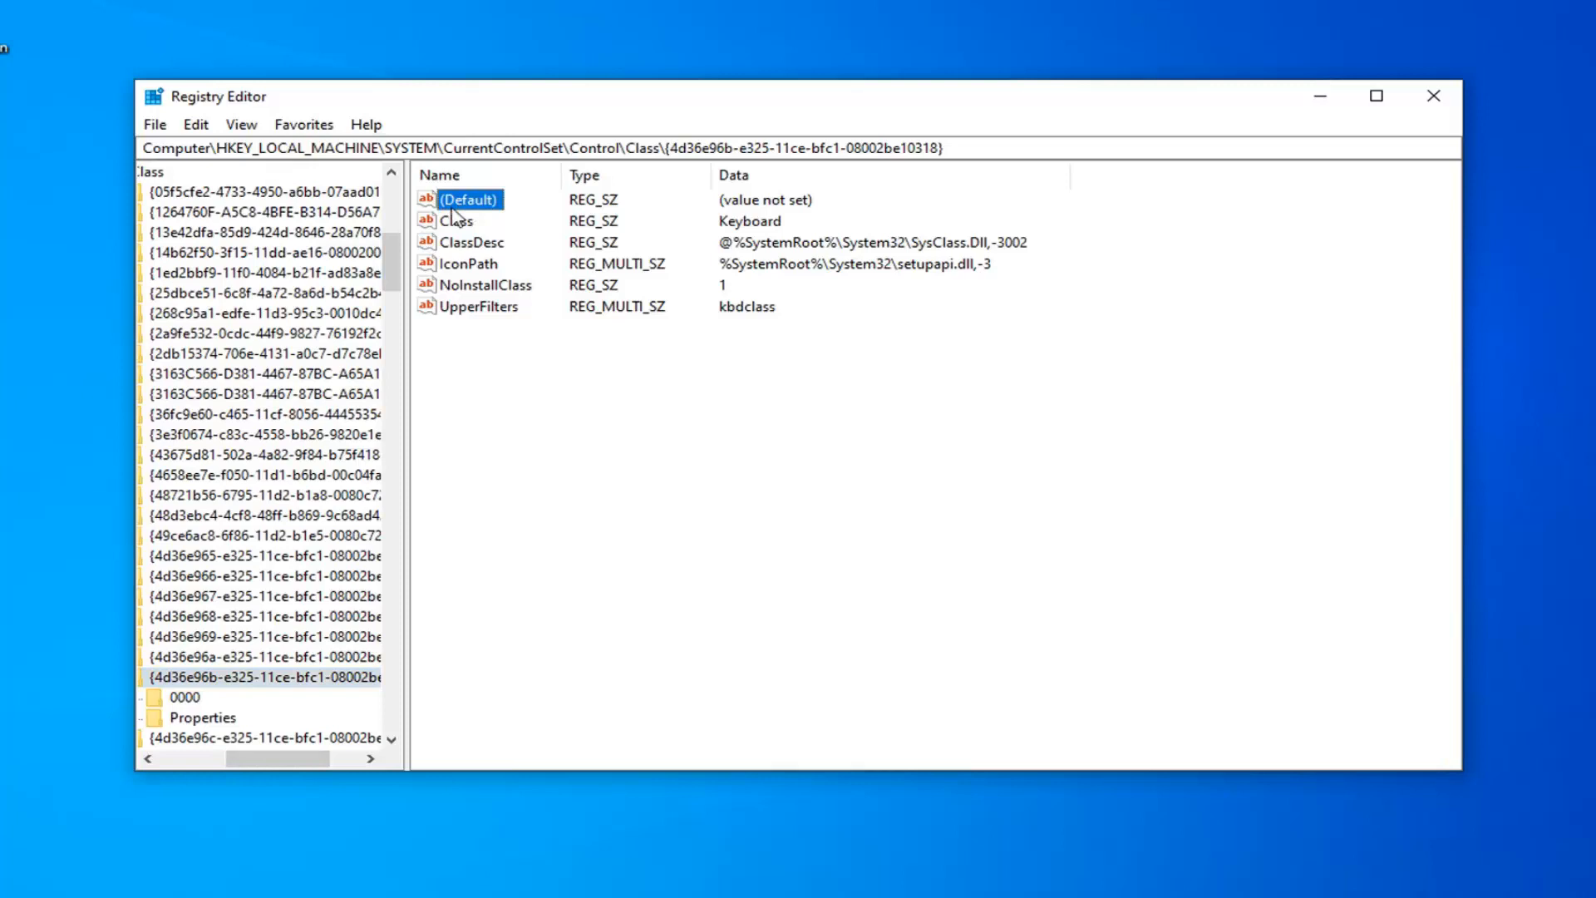
pyautogui.moveTo(820, 221)
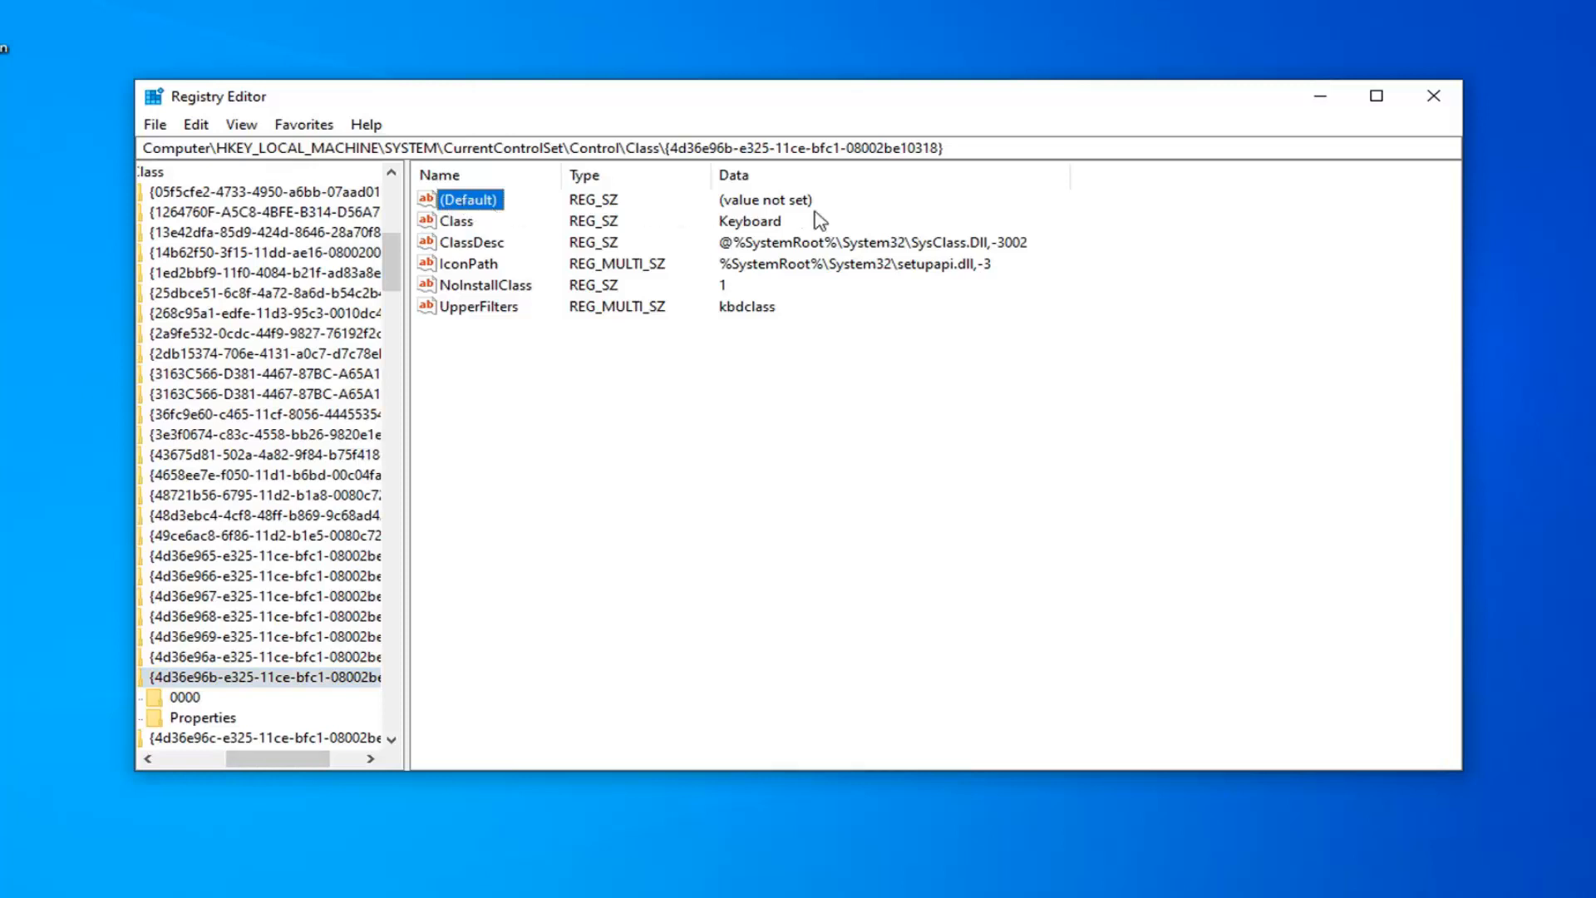
pyautogui.doubleClick(468, 197)
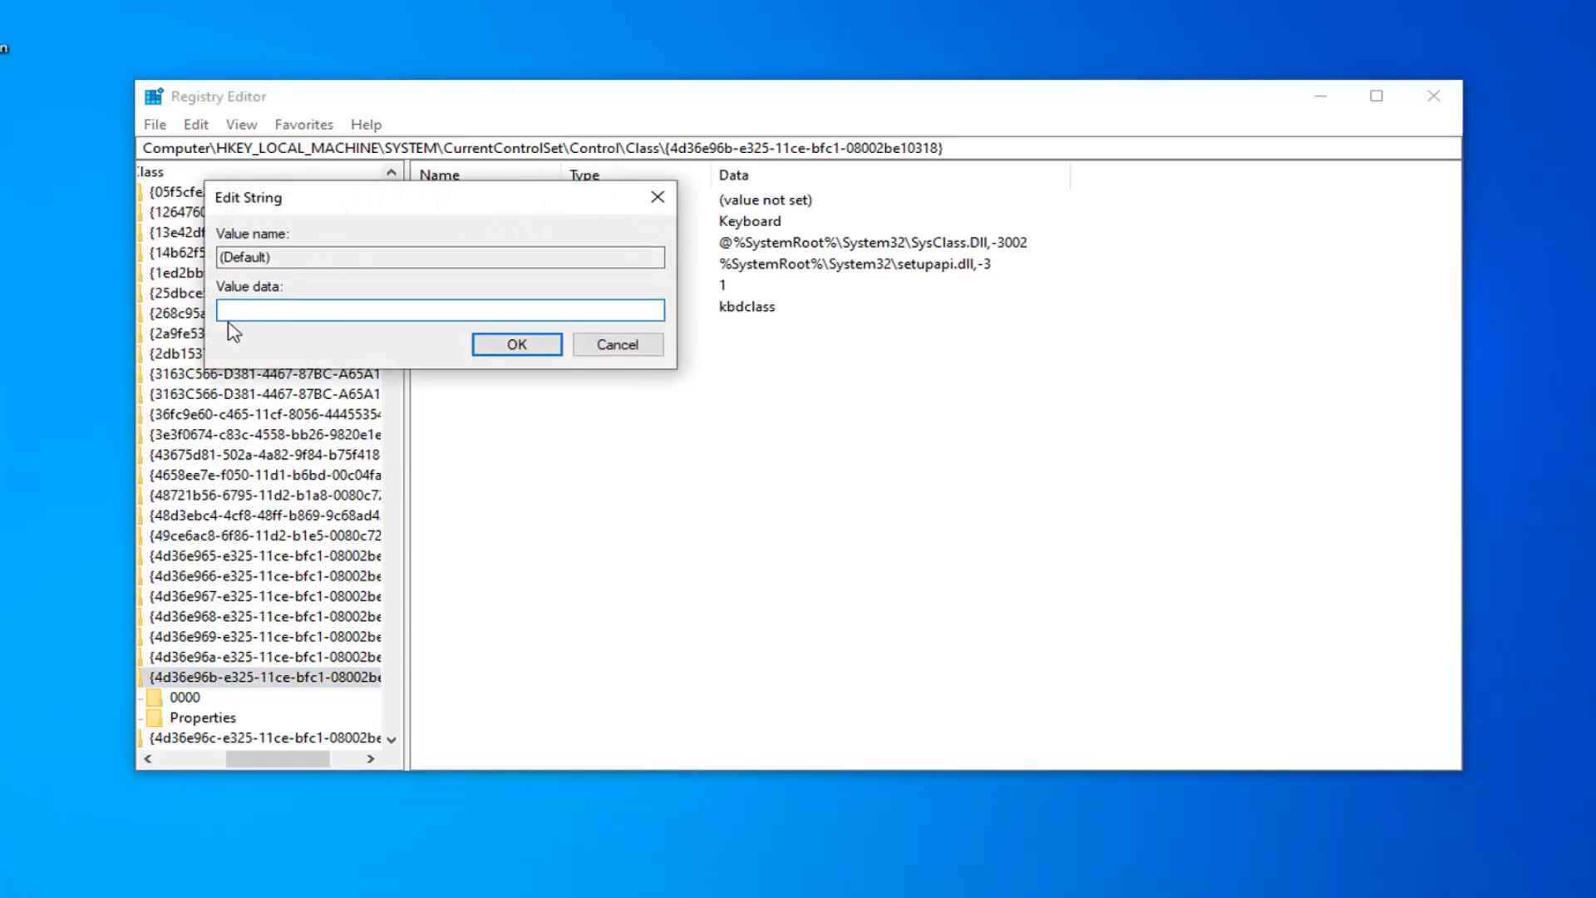
pyautogui.write('keyboard')
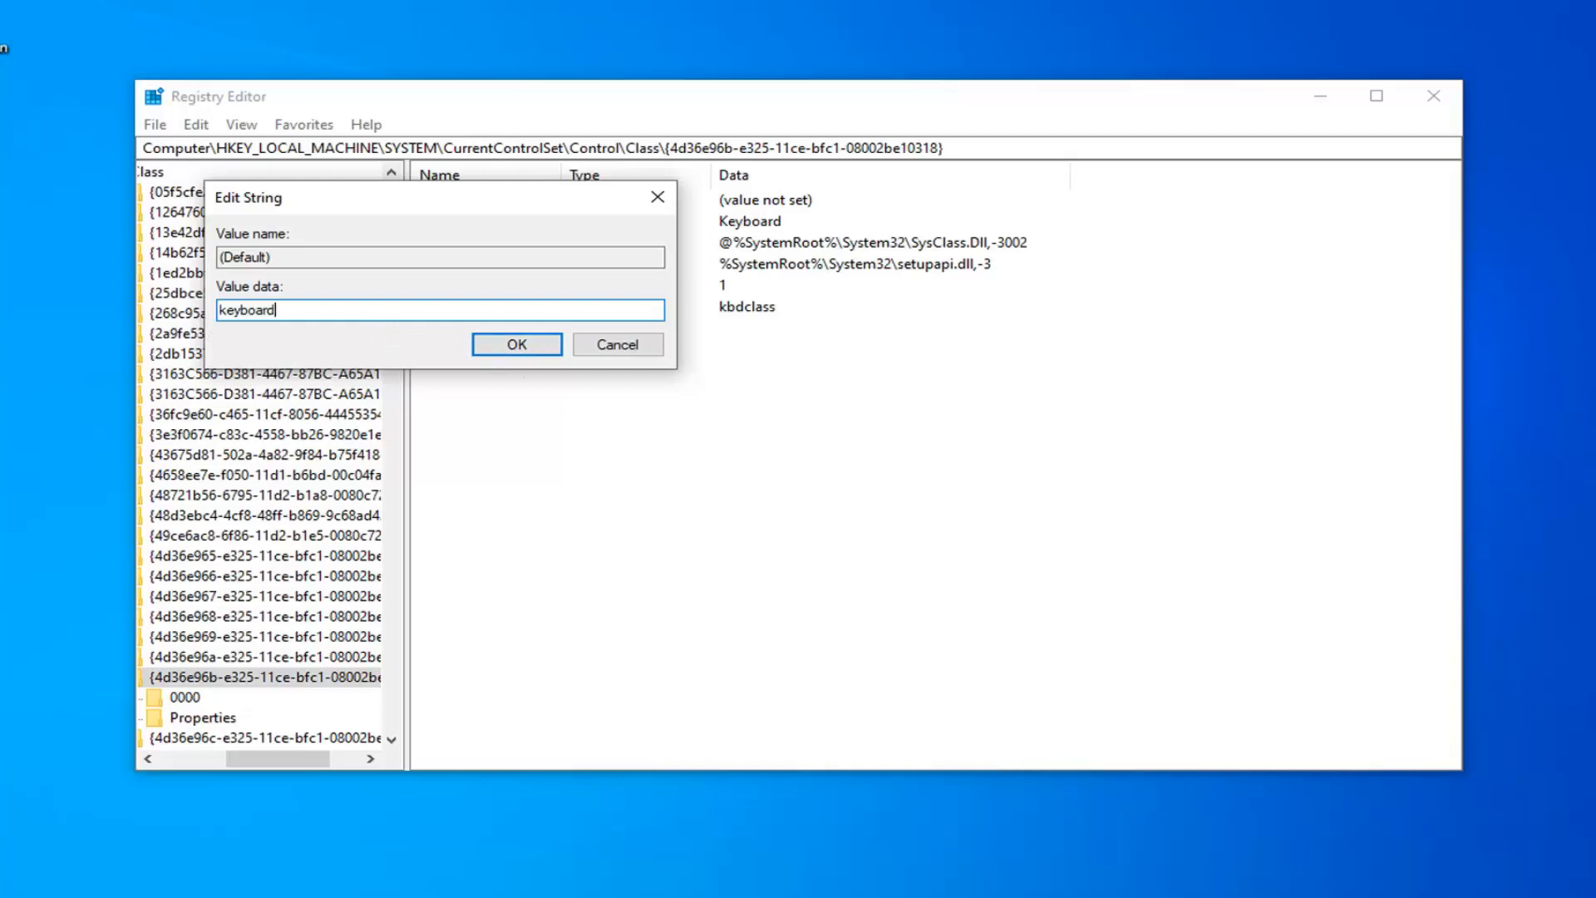
pyautogui.click(516, 344)
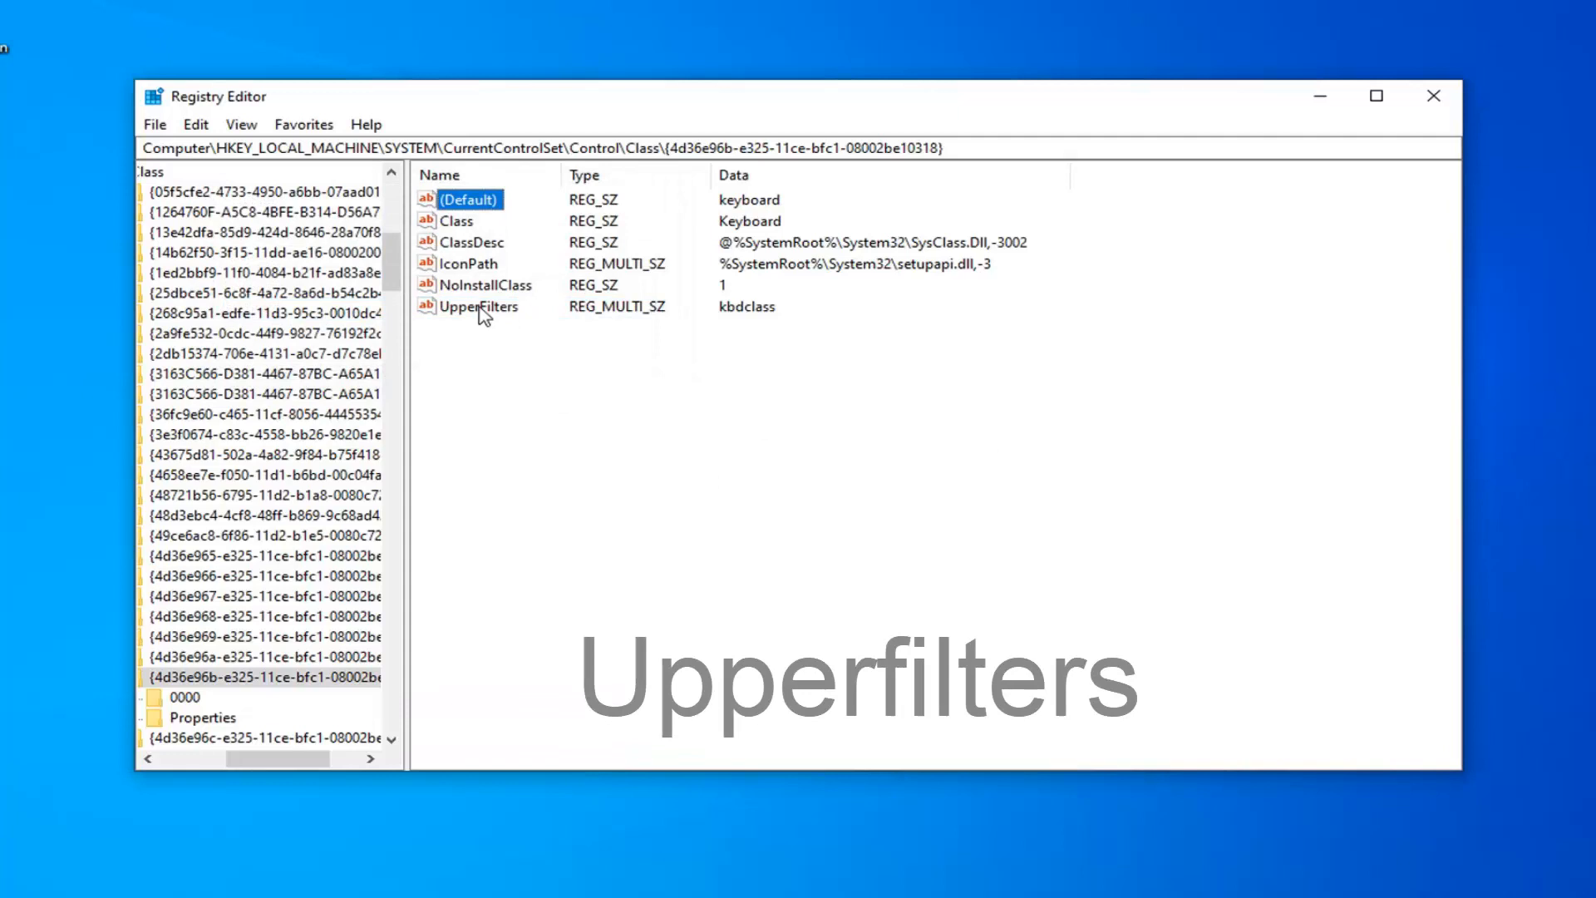
# Confirm UpperFilters data stays kbdclass, save it, and close Registry Editor.
pyautogui.doubleClick(479, 306)
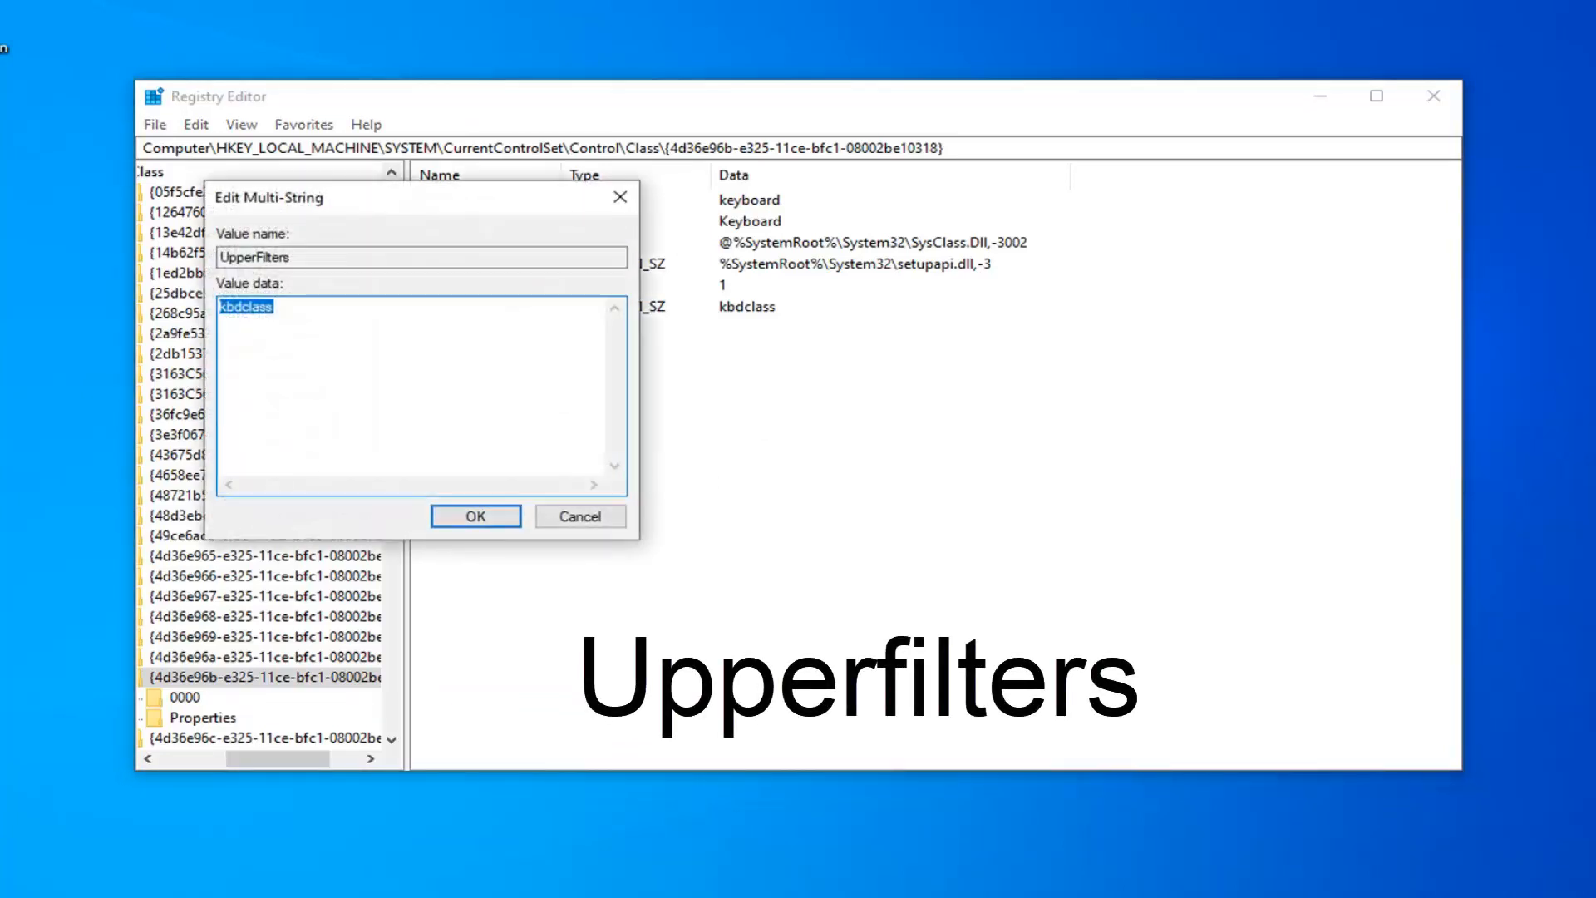
pyautogui.click(264, 306)
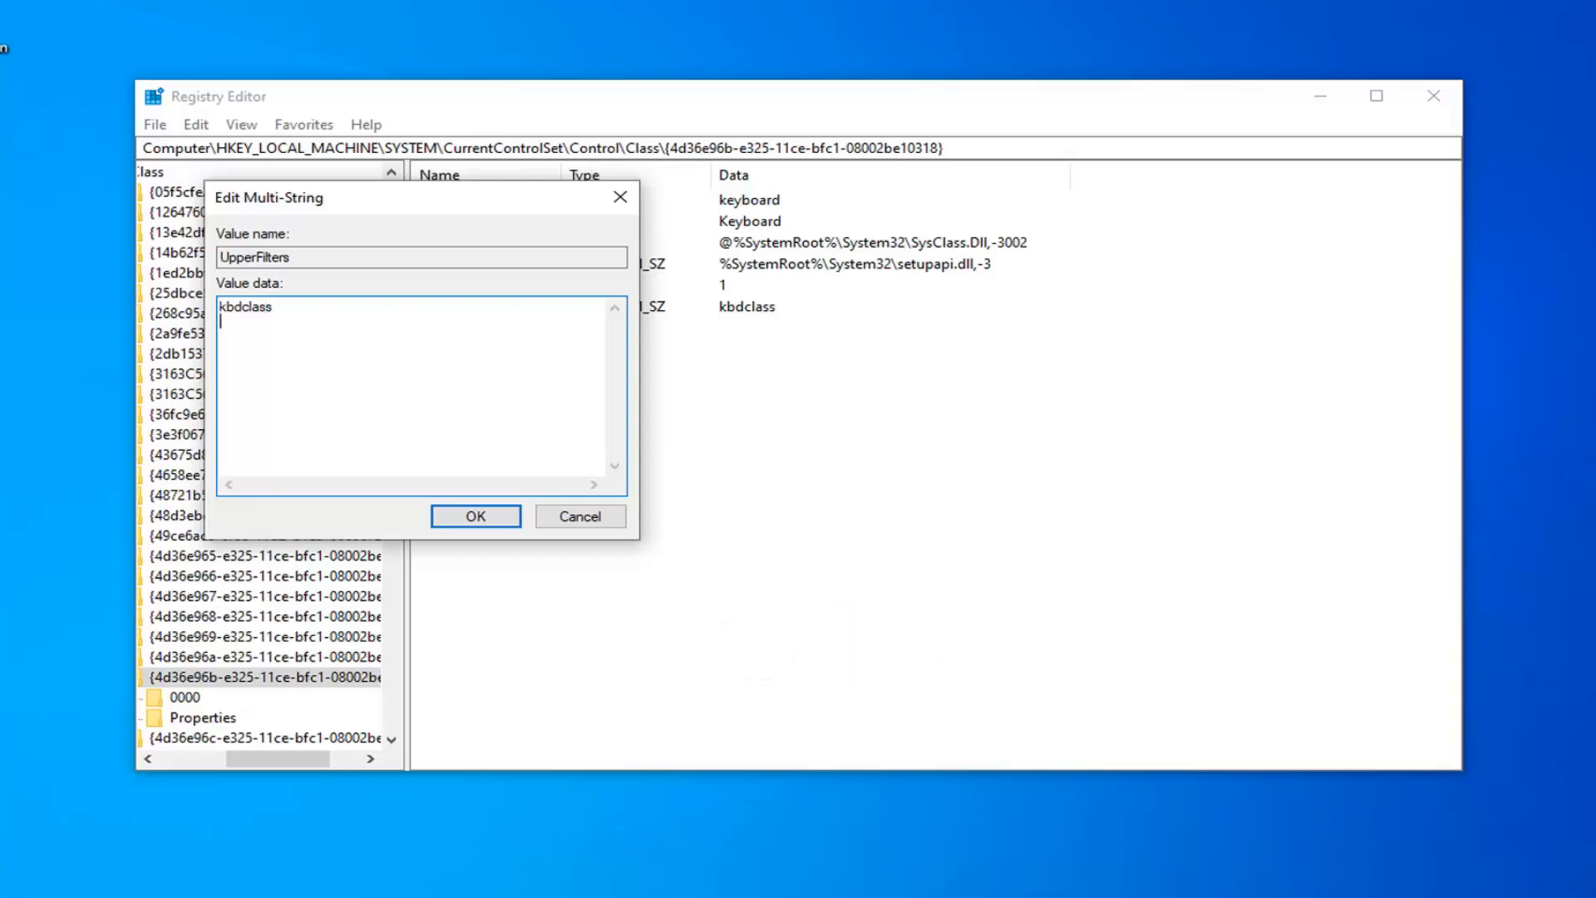
pyautogui.moveTo(522, 279)
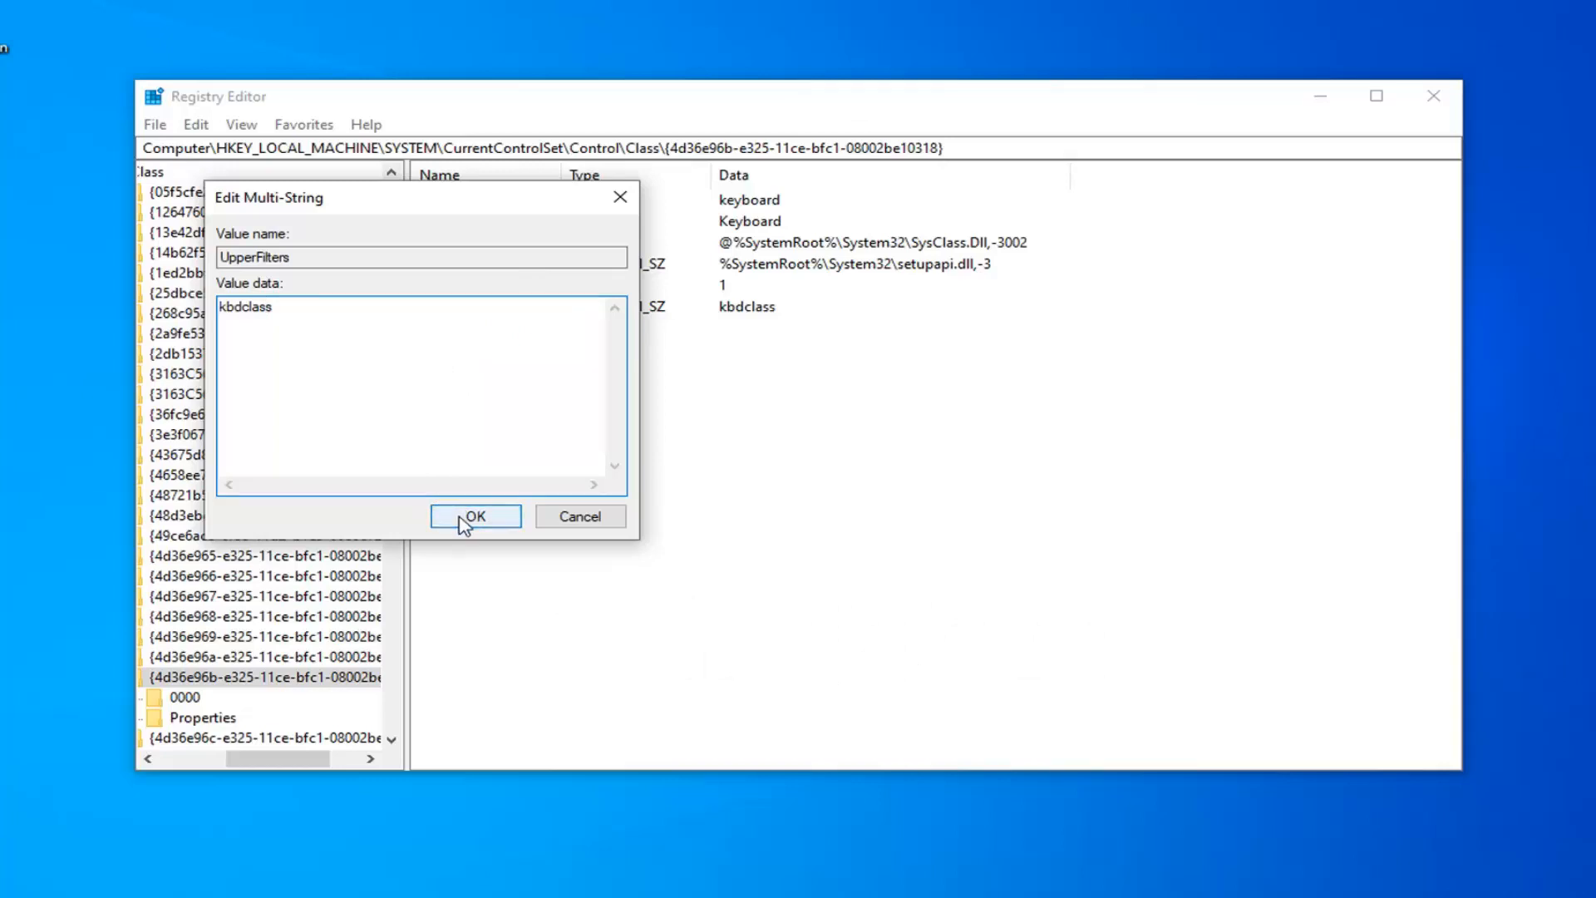
pyautogui.click(474, 516)
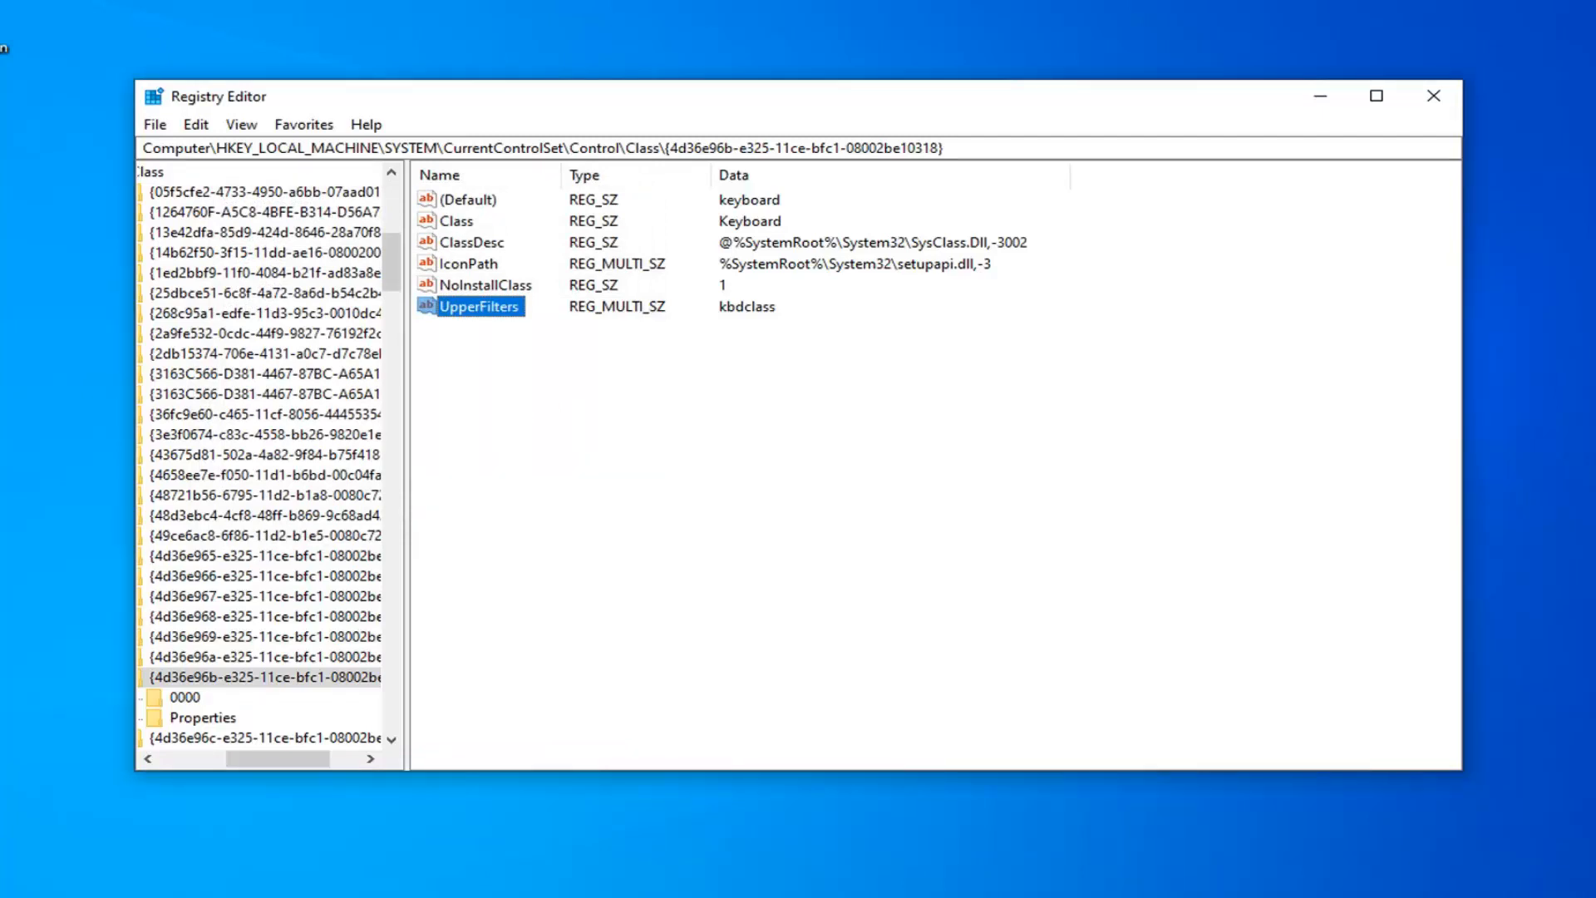
pyautogui.moveTo(1362, 512)
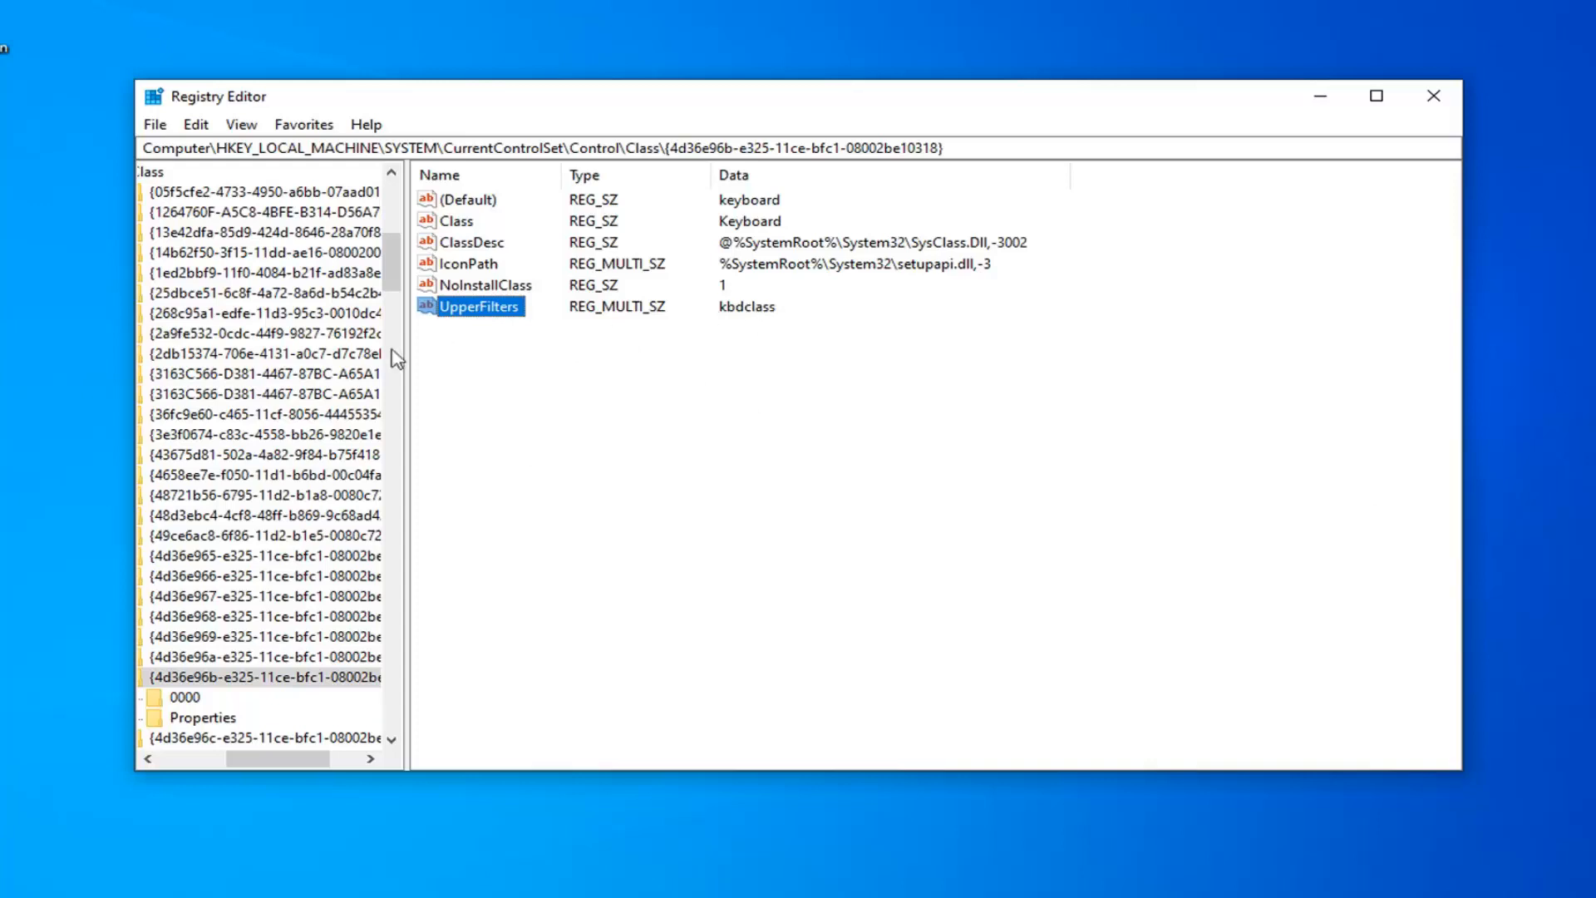
pyautogui.moveTo(748, 318)
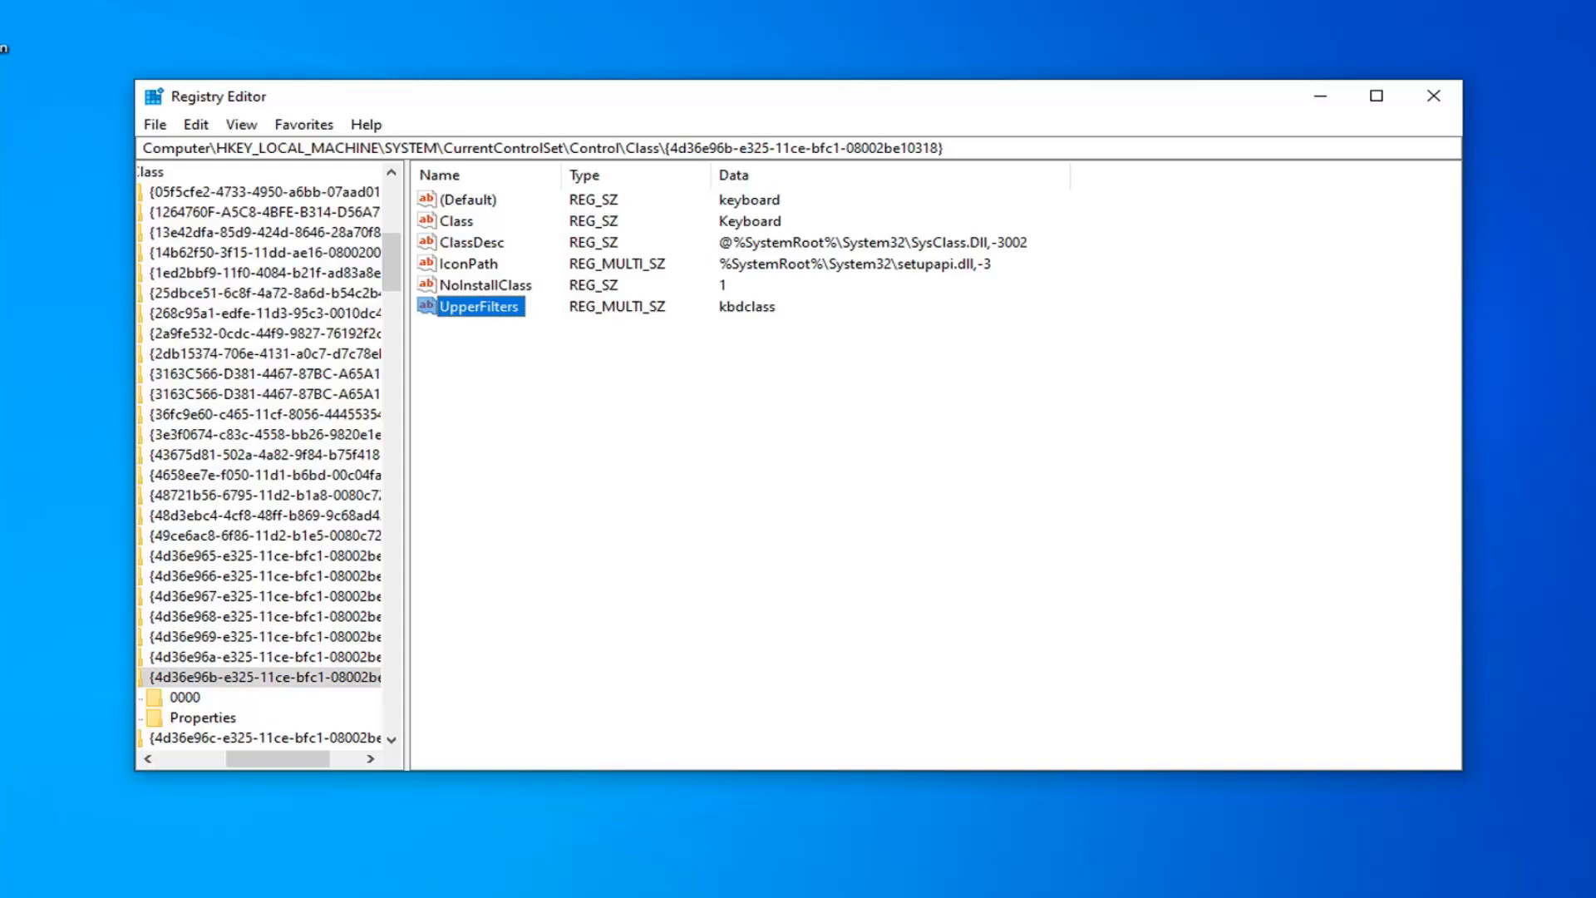
pyautogui.click(1435, 97)
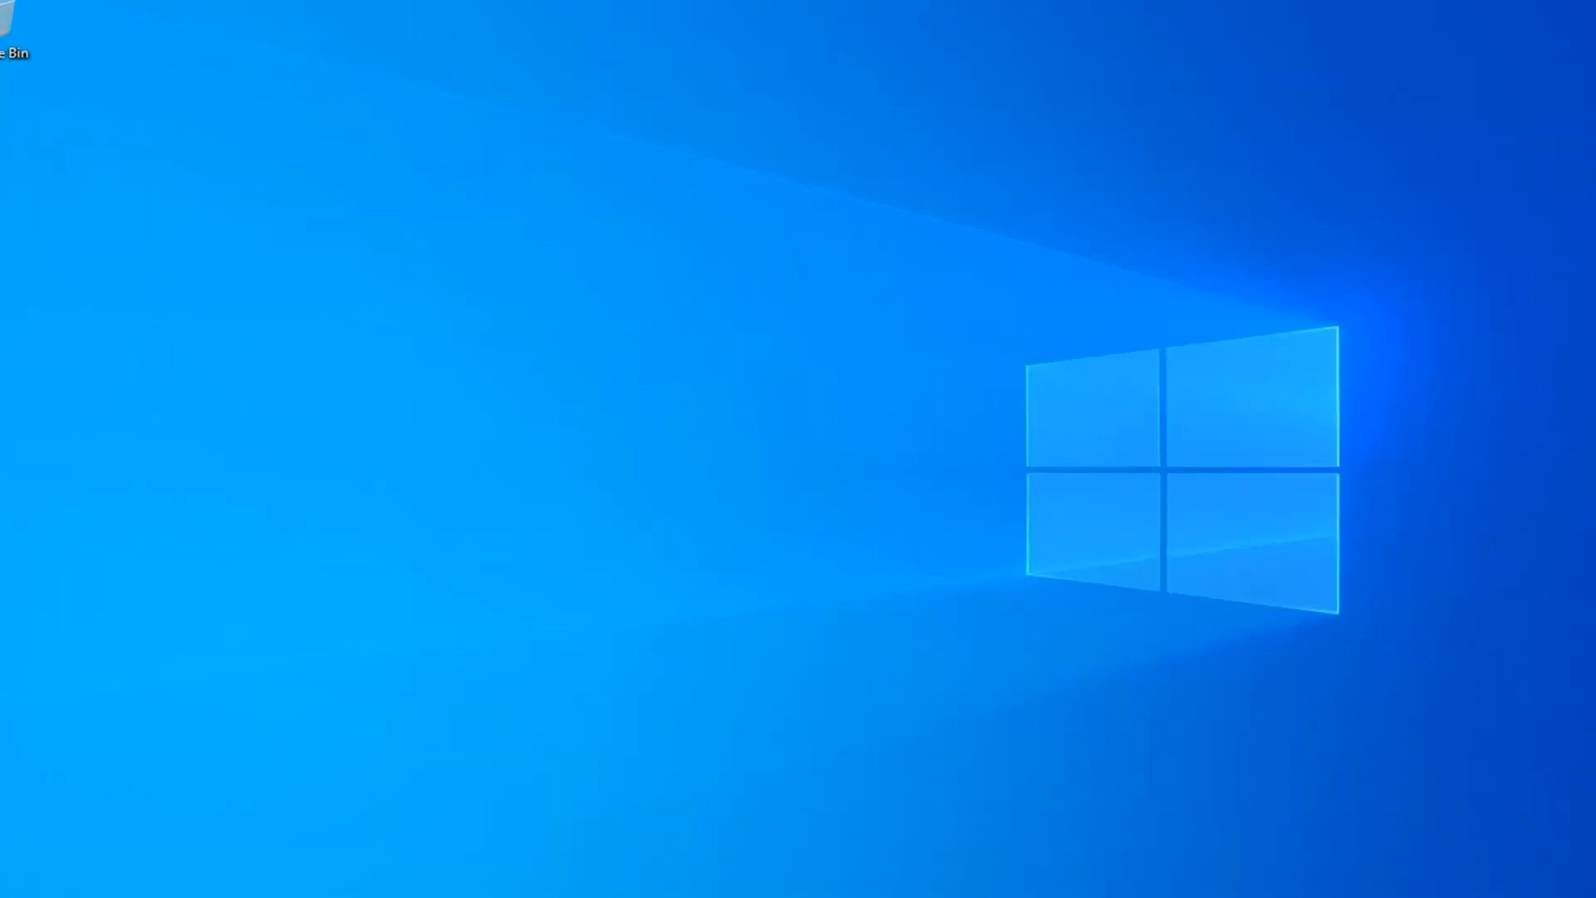
# Launch Device Manager from a Start search for 'dev' and select Standard PS/2 Keyboard under Keyboards.
pyautogui.write('dev')
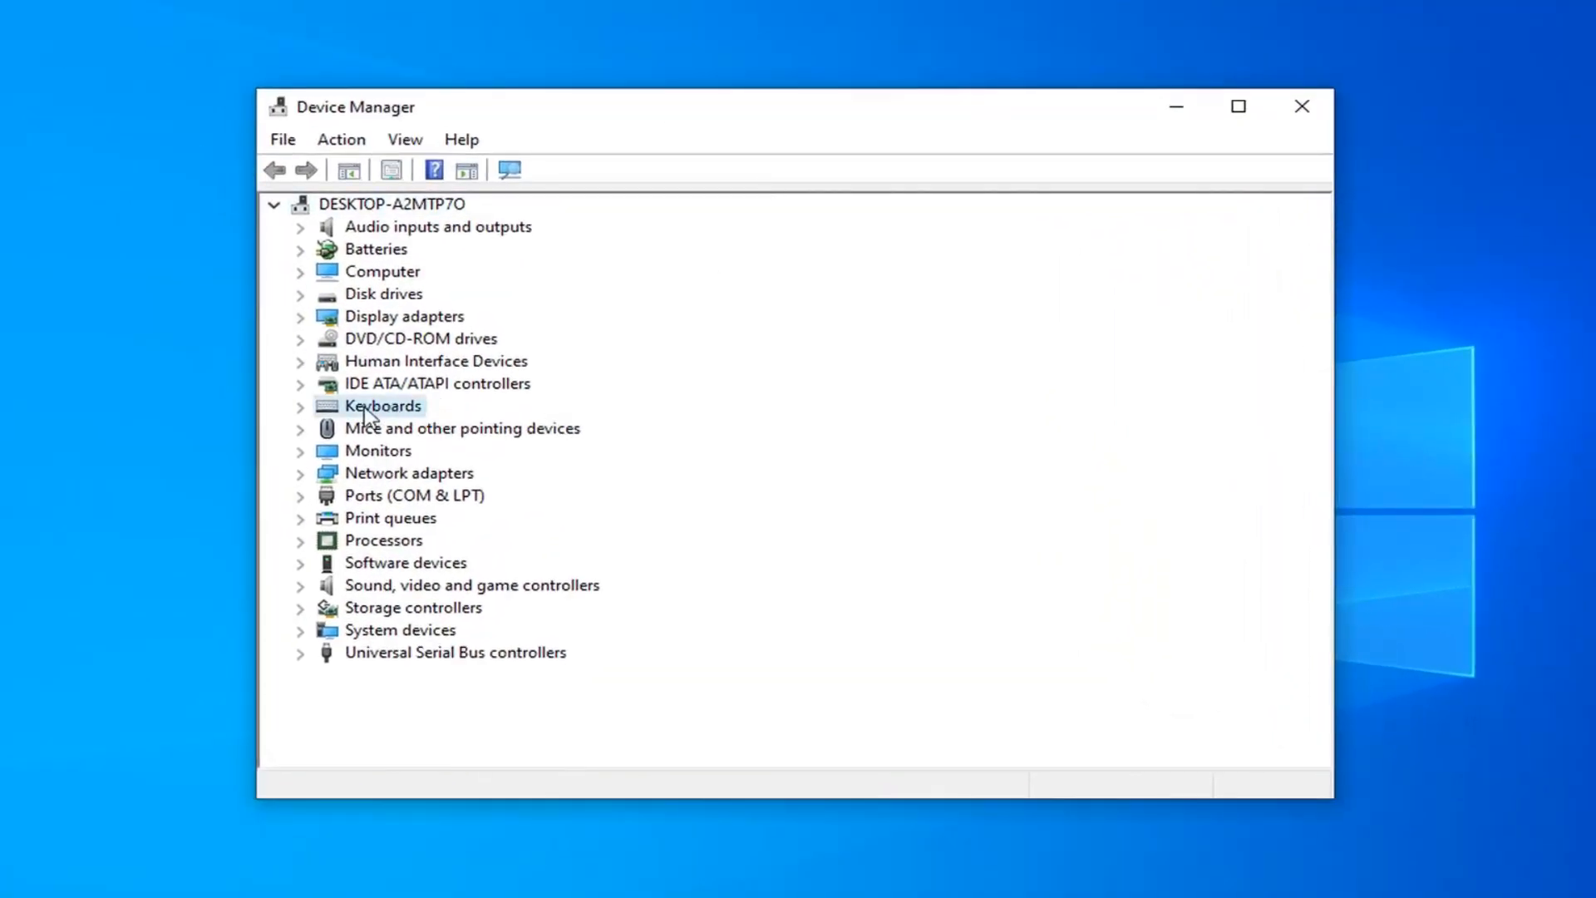
pyautogui.click(301, 406)
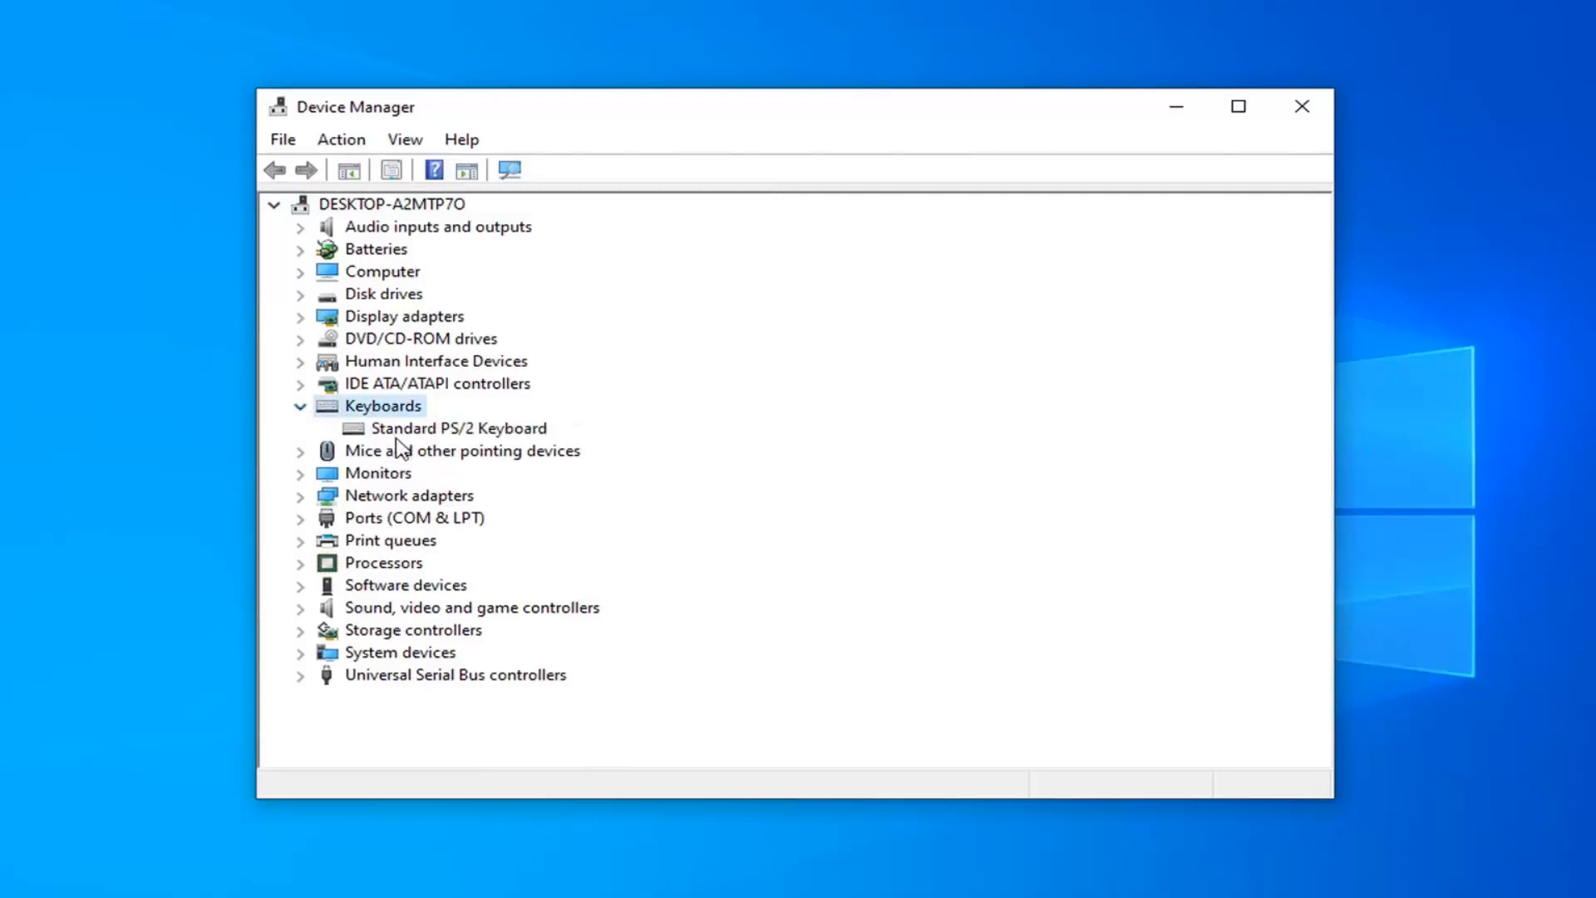
pyautogui.click(459, 427)
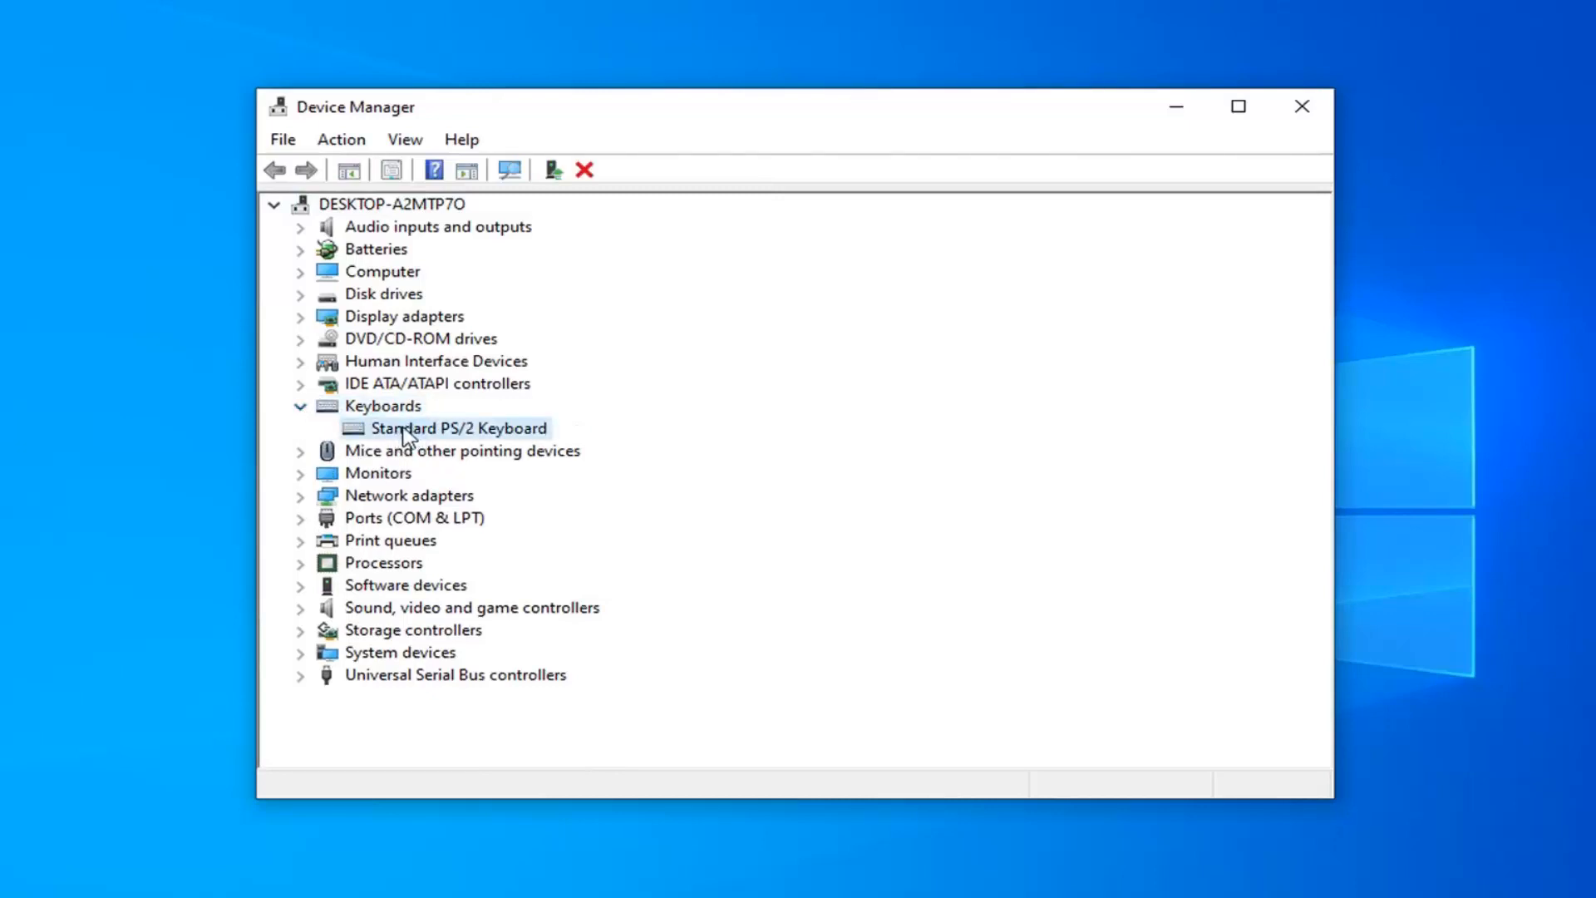
# Update the keyboard driver from the local list, picking Standard PS/2 Keyboard, and dismiss the success message.
pyautogui.rightClick(459, 428)
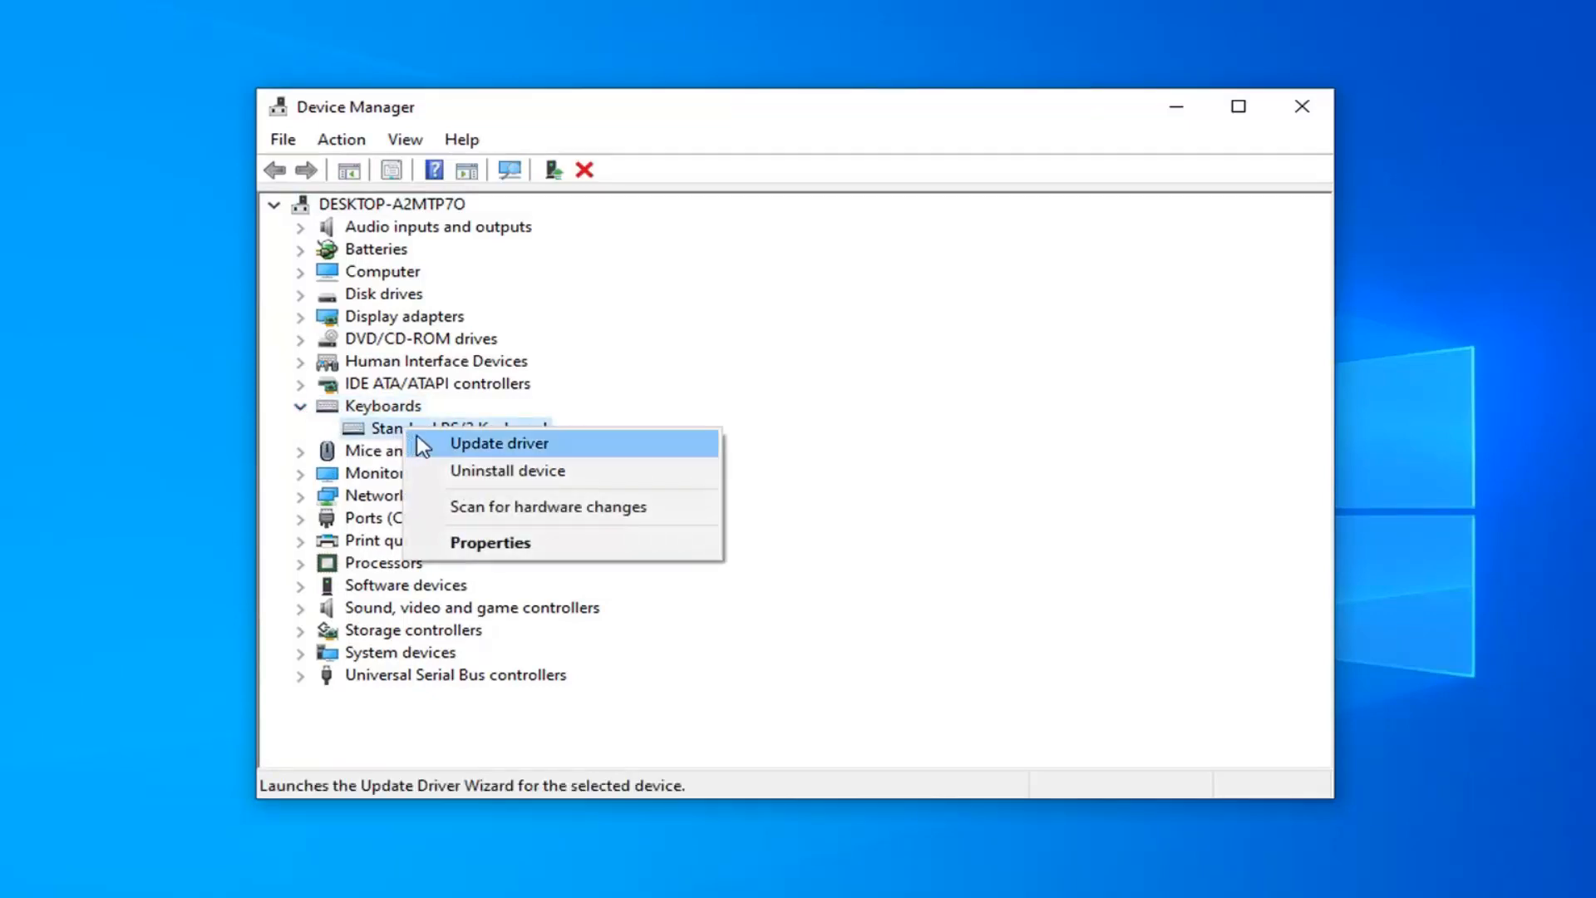
pyautogui.click(497, 442)
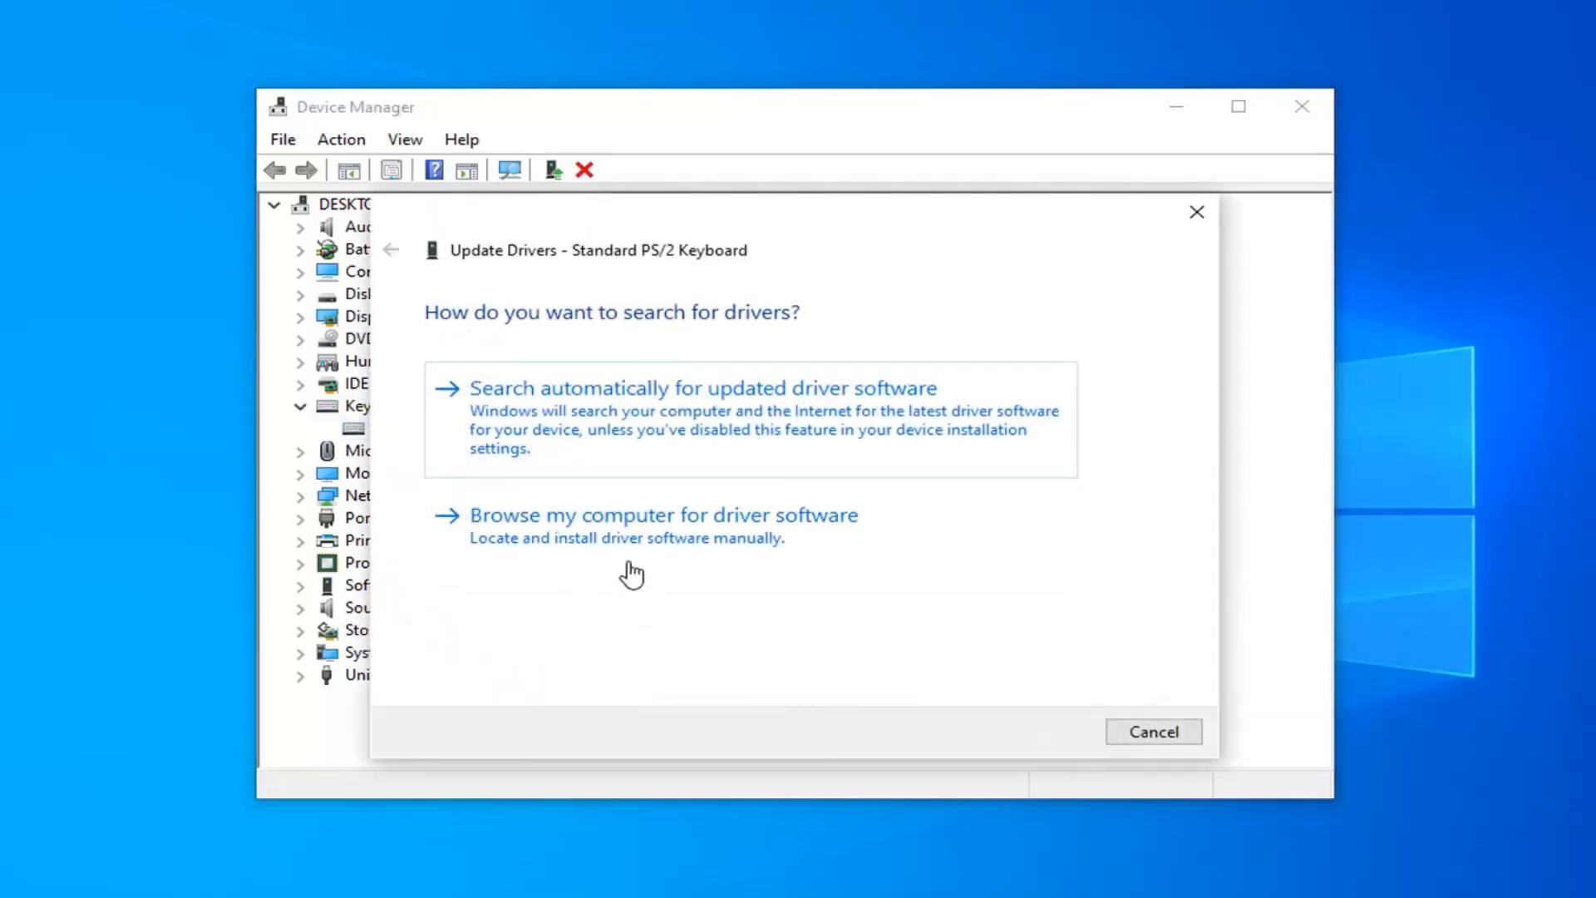
pyautogui.click(664, 514)
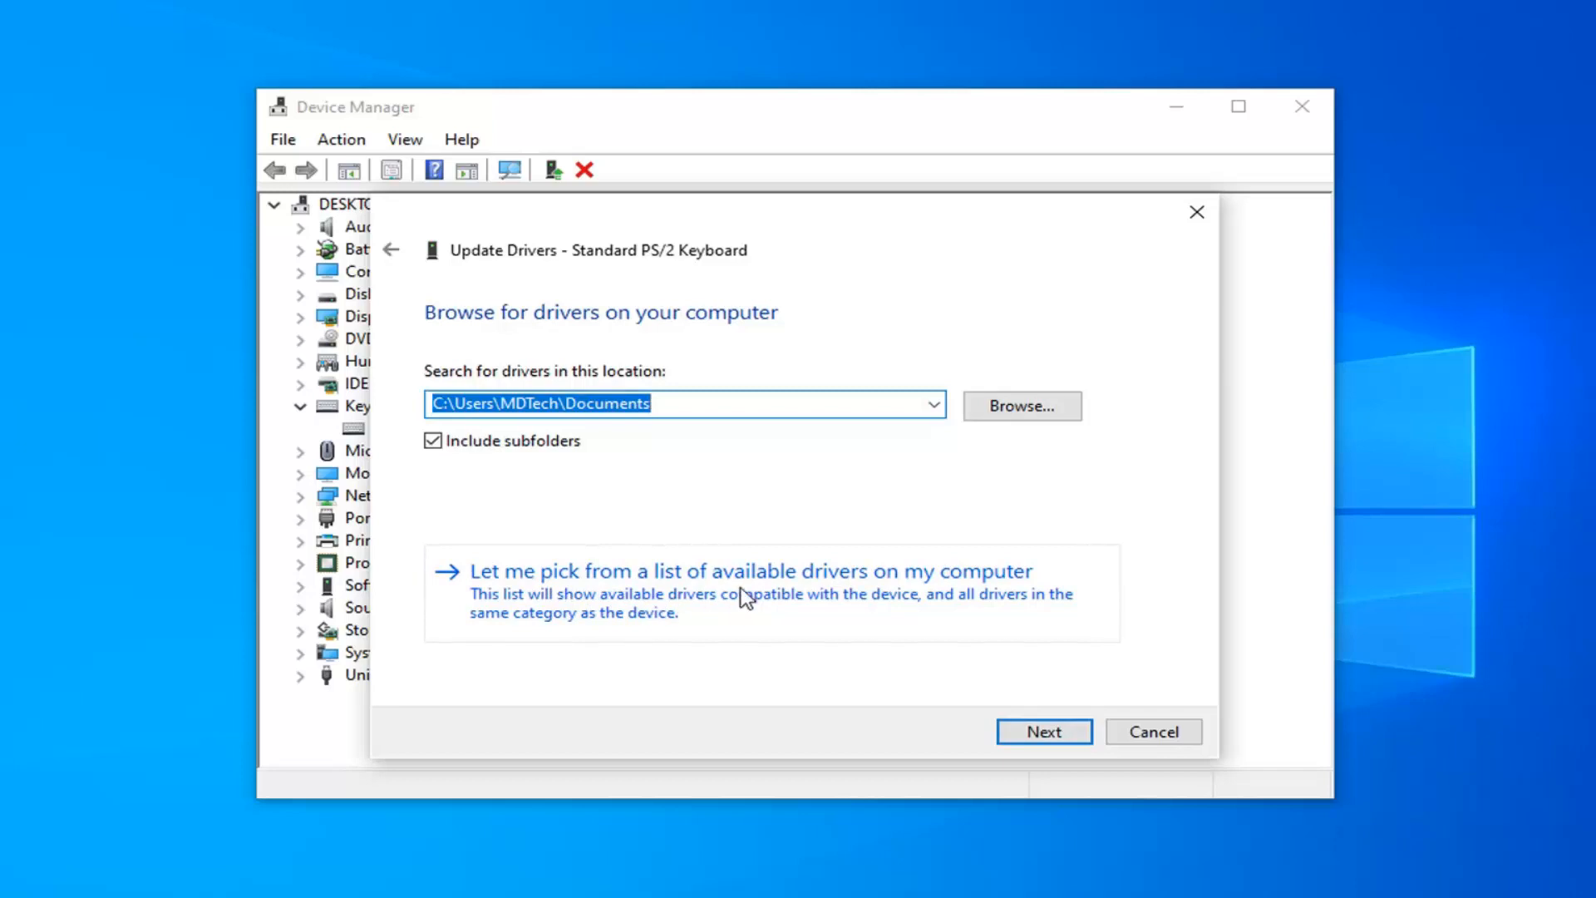
pyautogui.click(750, 571)
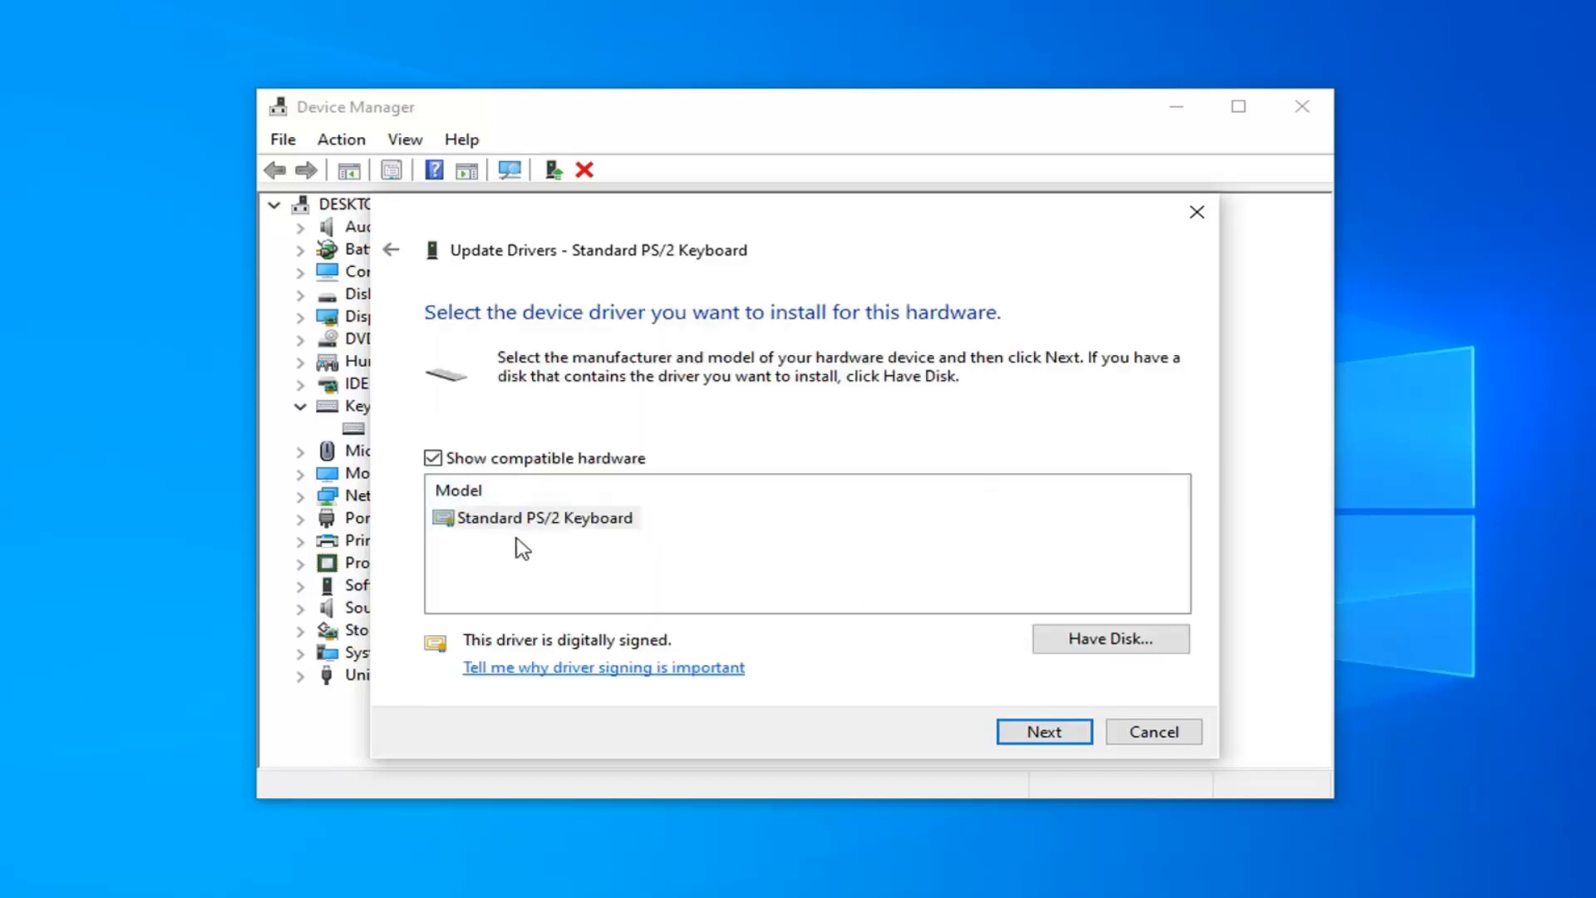
pyautogui.click(545, 517)
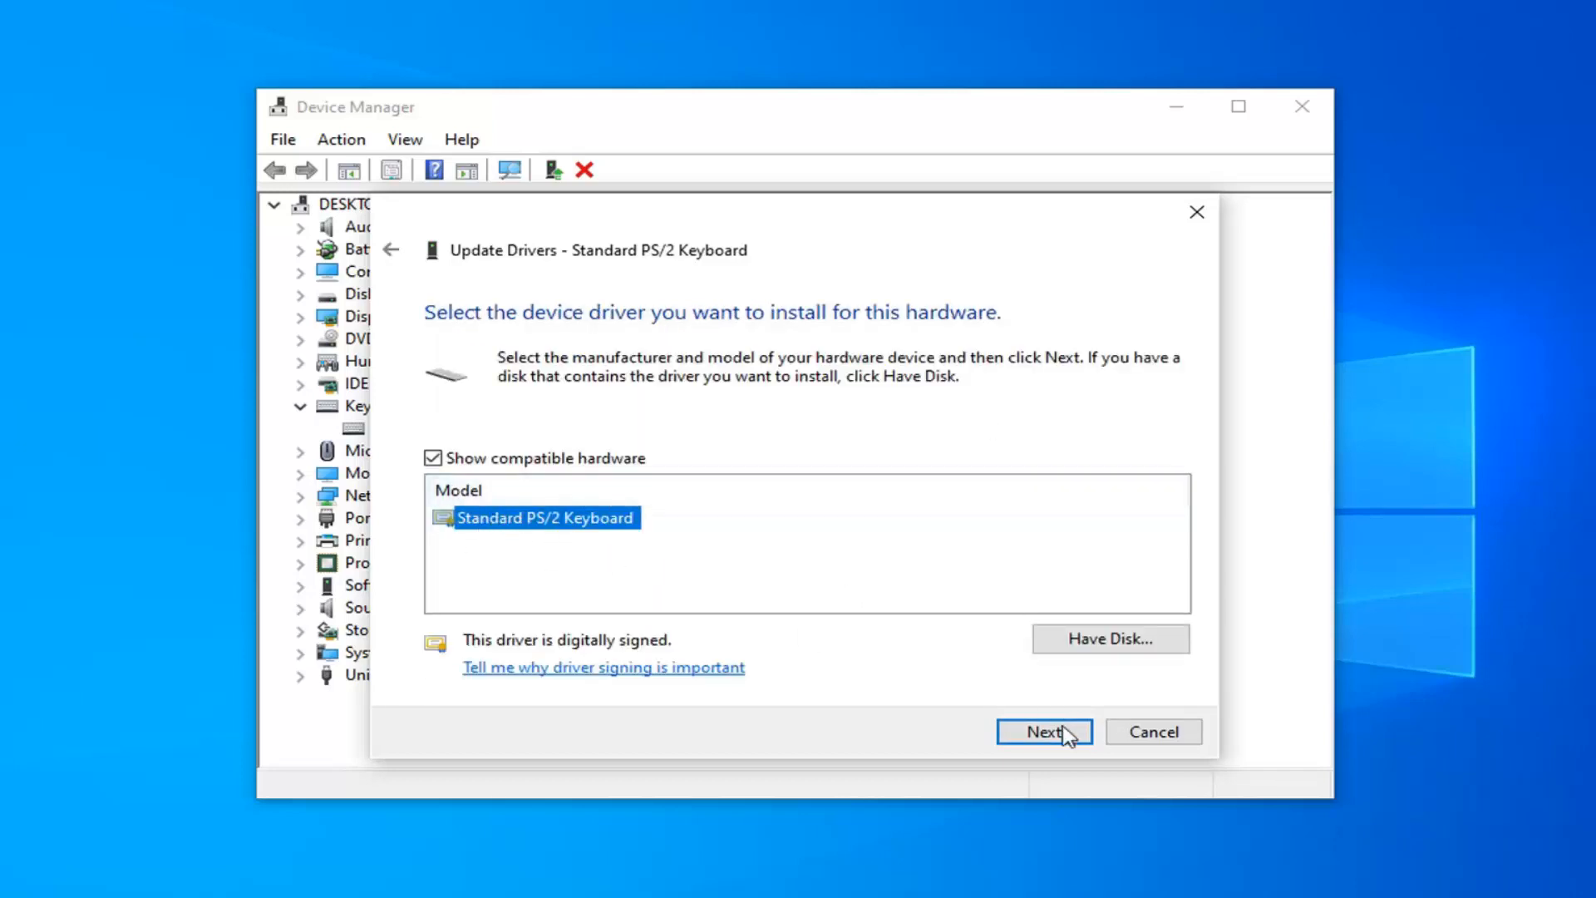
pyautogui.click(1042, 731)
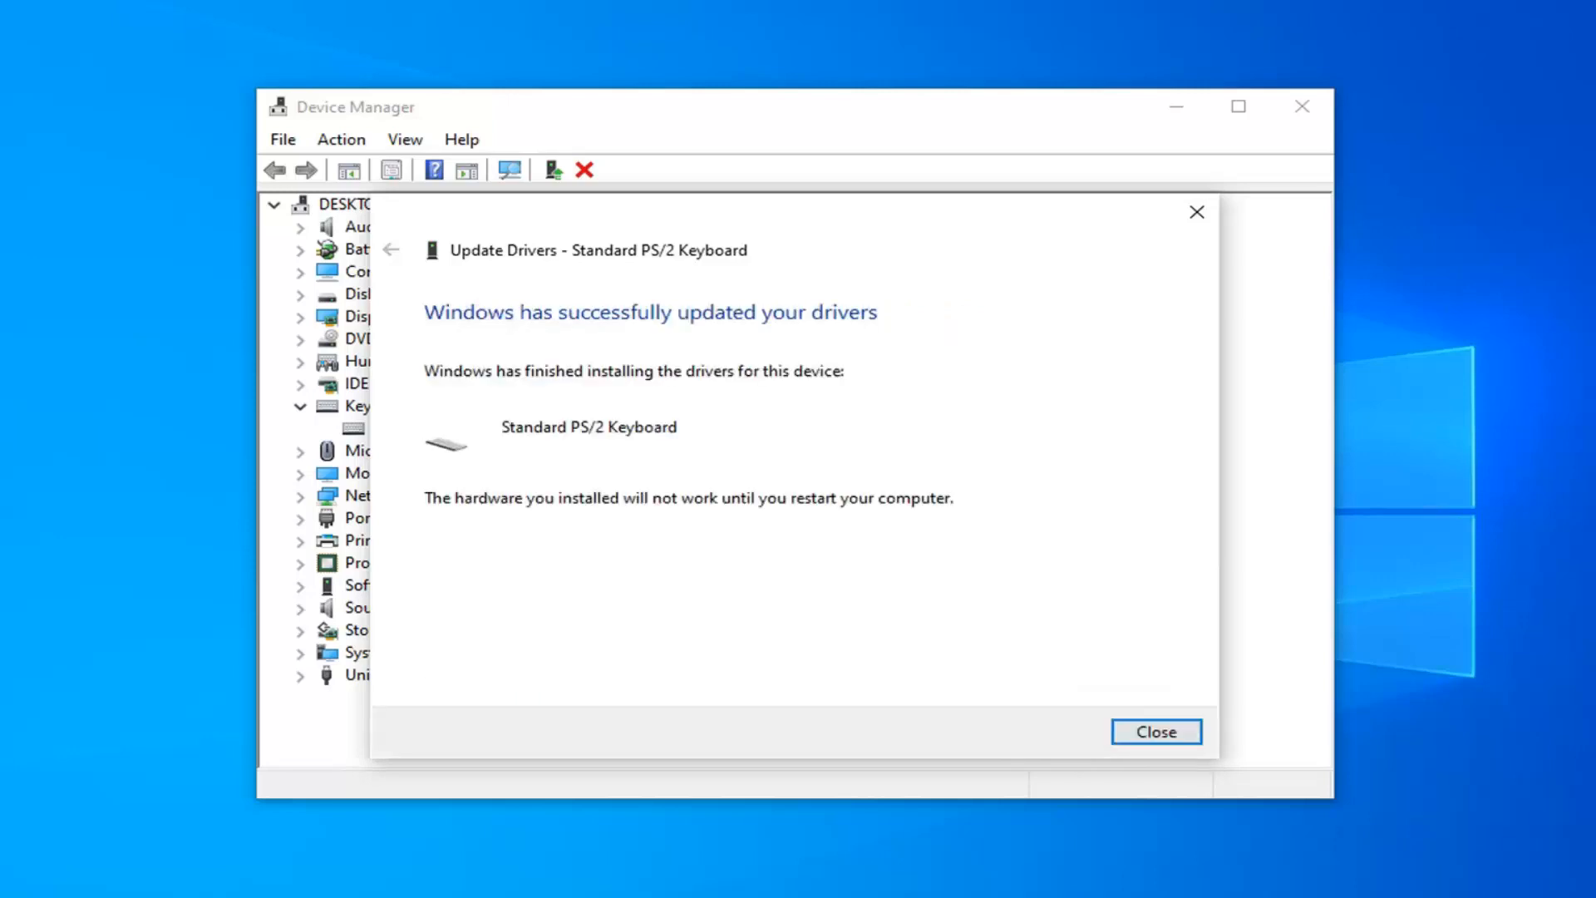
pyautogui.moveTo(633, 341)
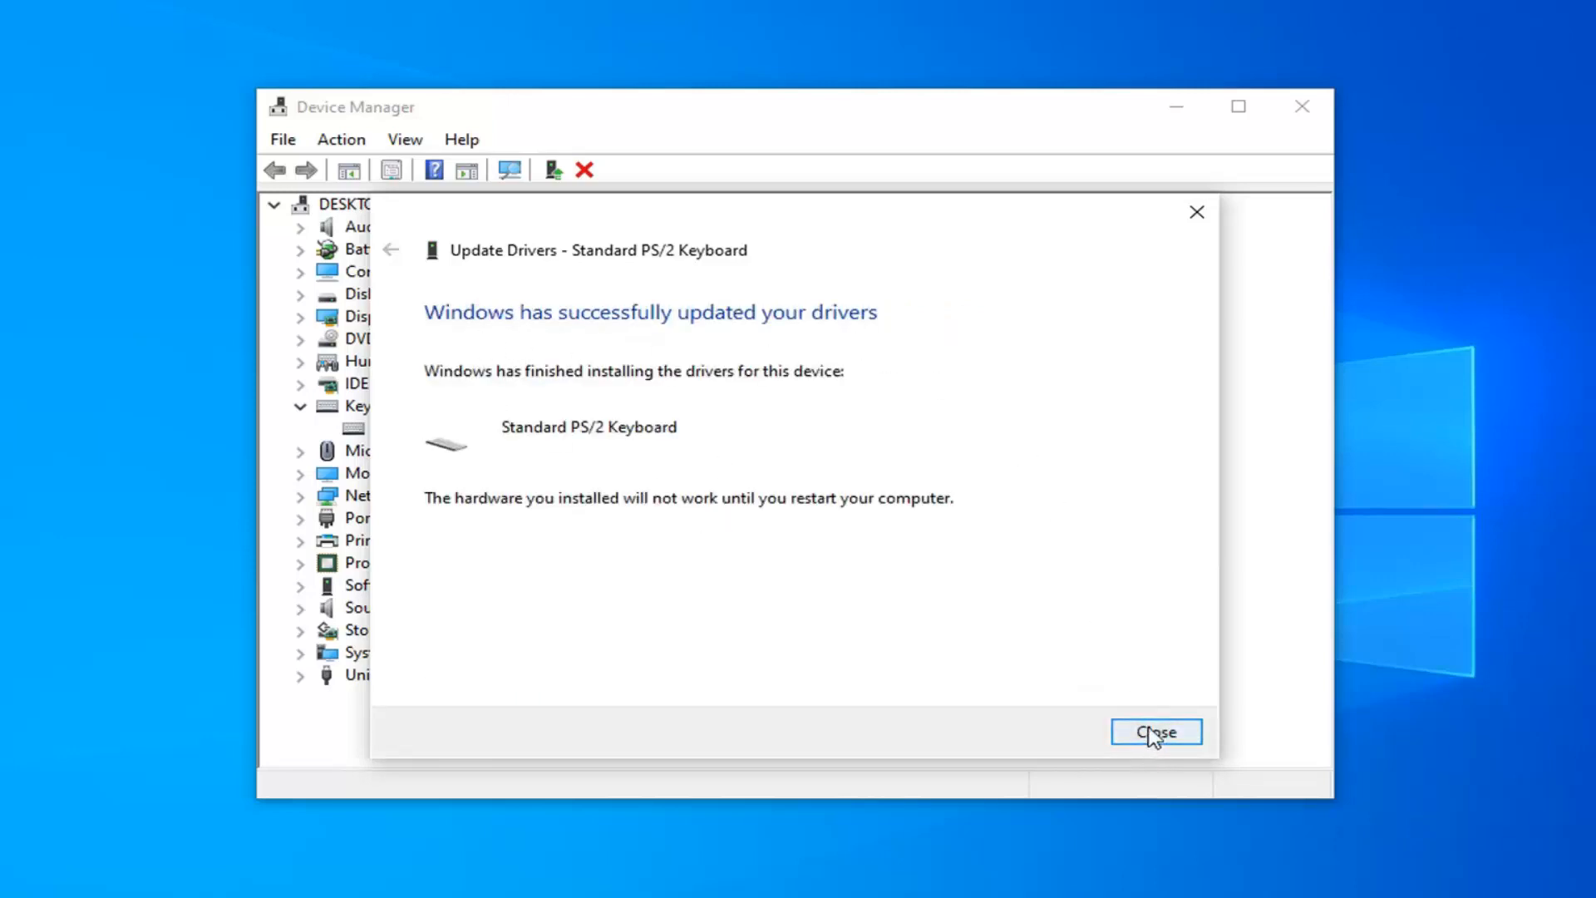
pyautogui.click(1155, 731)
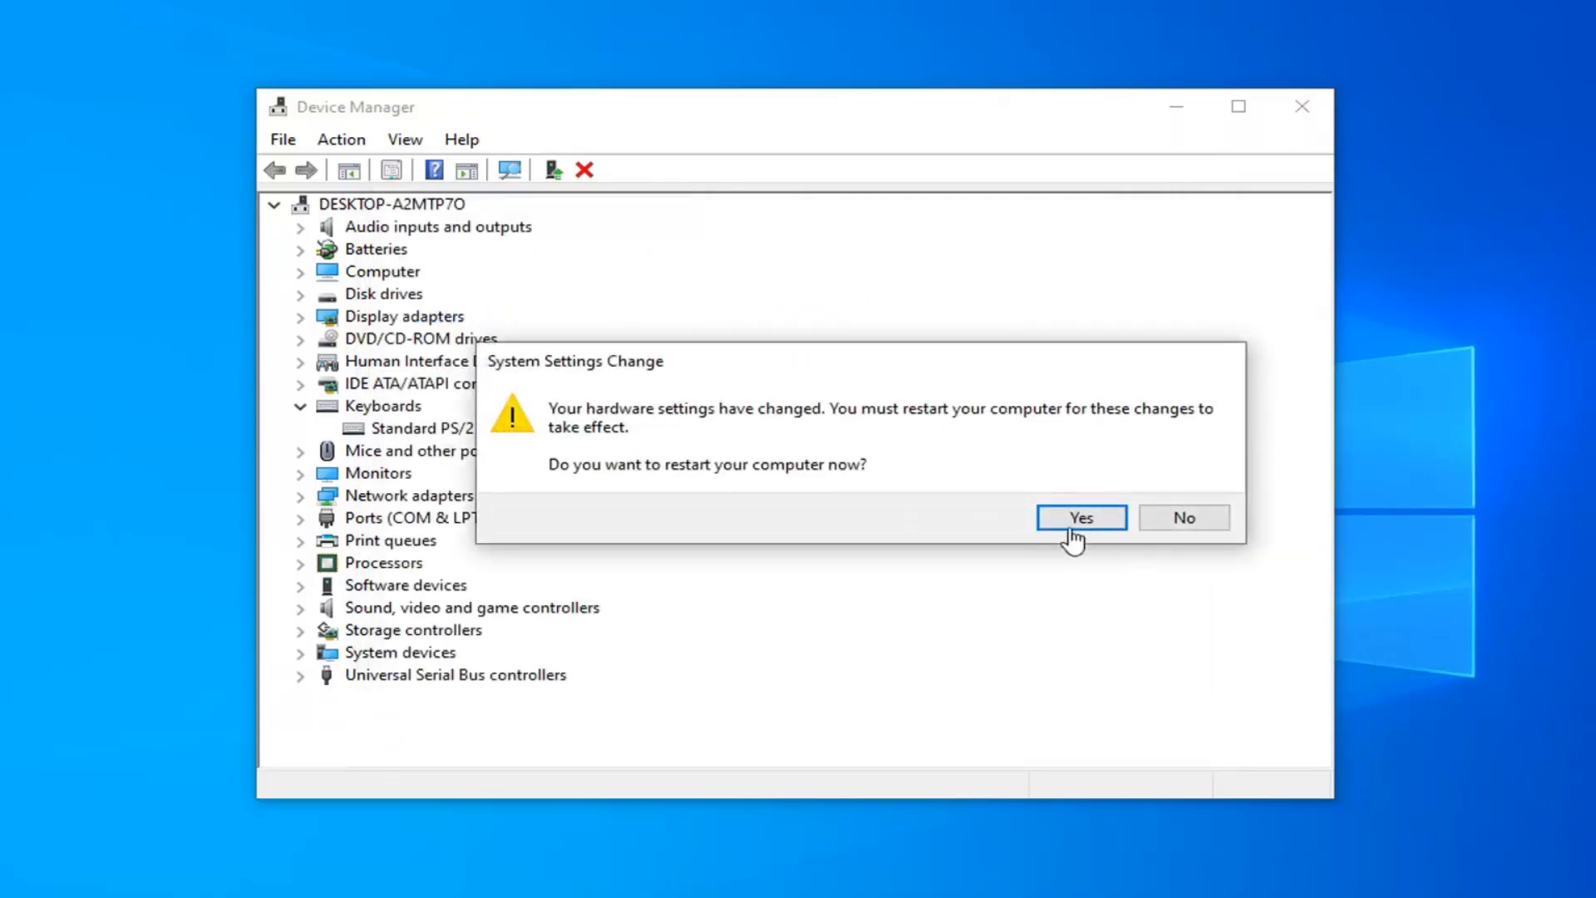
# Accept the System Settings Change prompt to restart Windows now.
pyautogui.click(1081, 518)
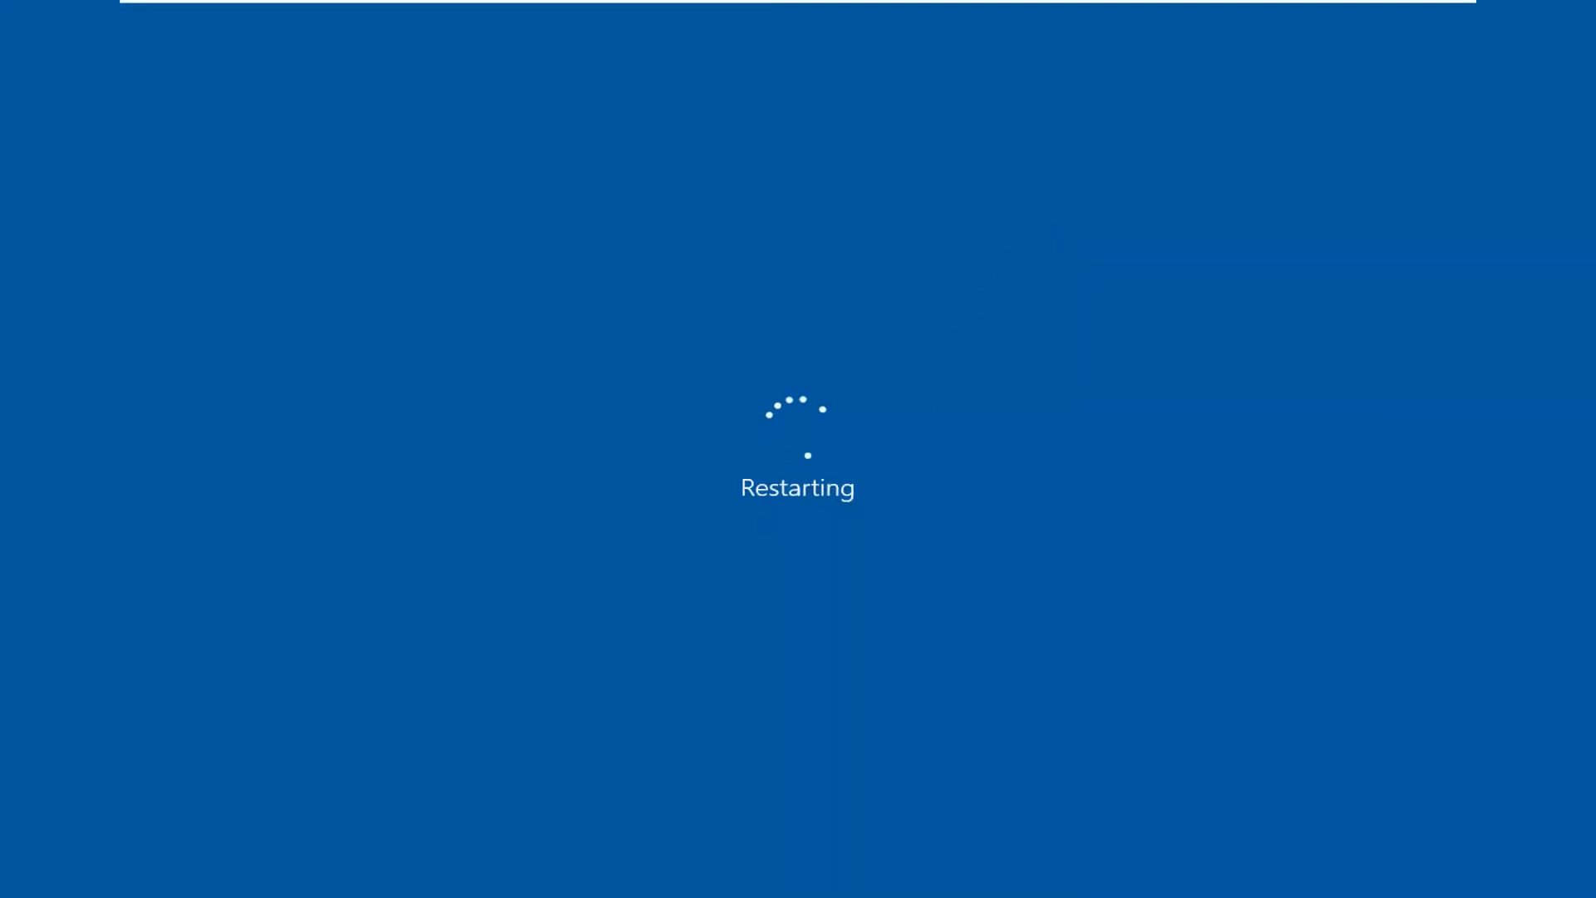